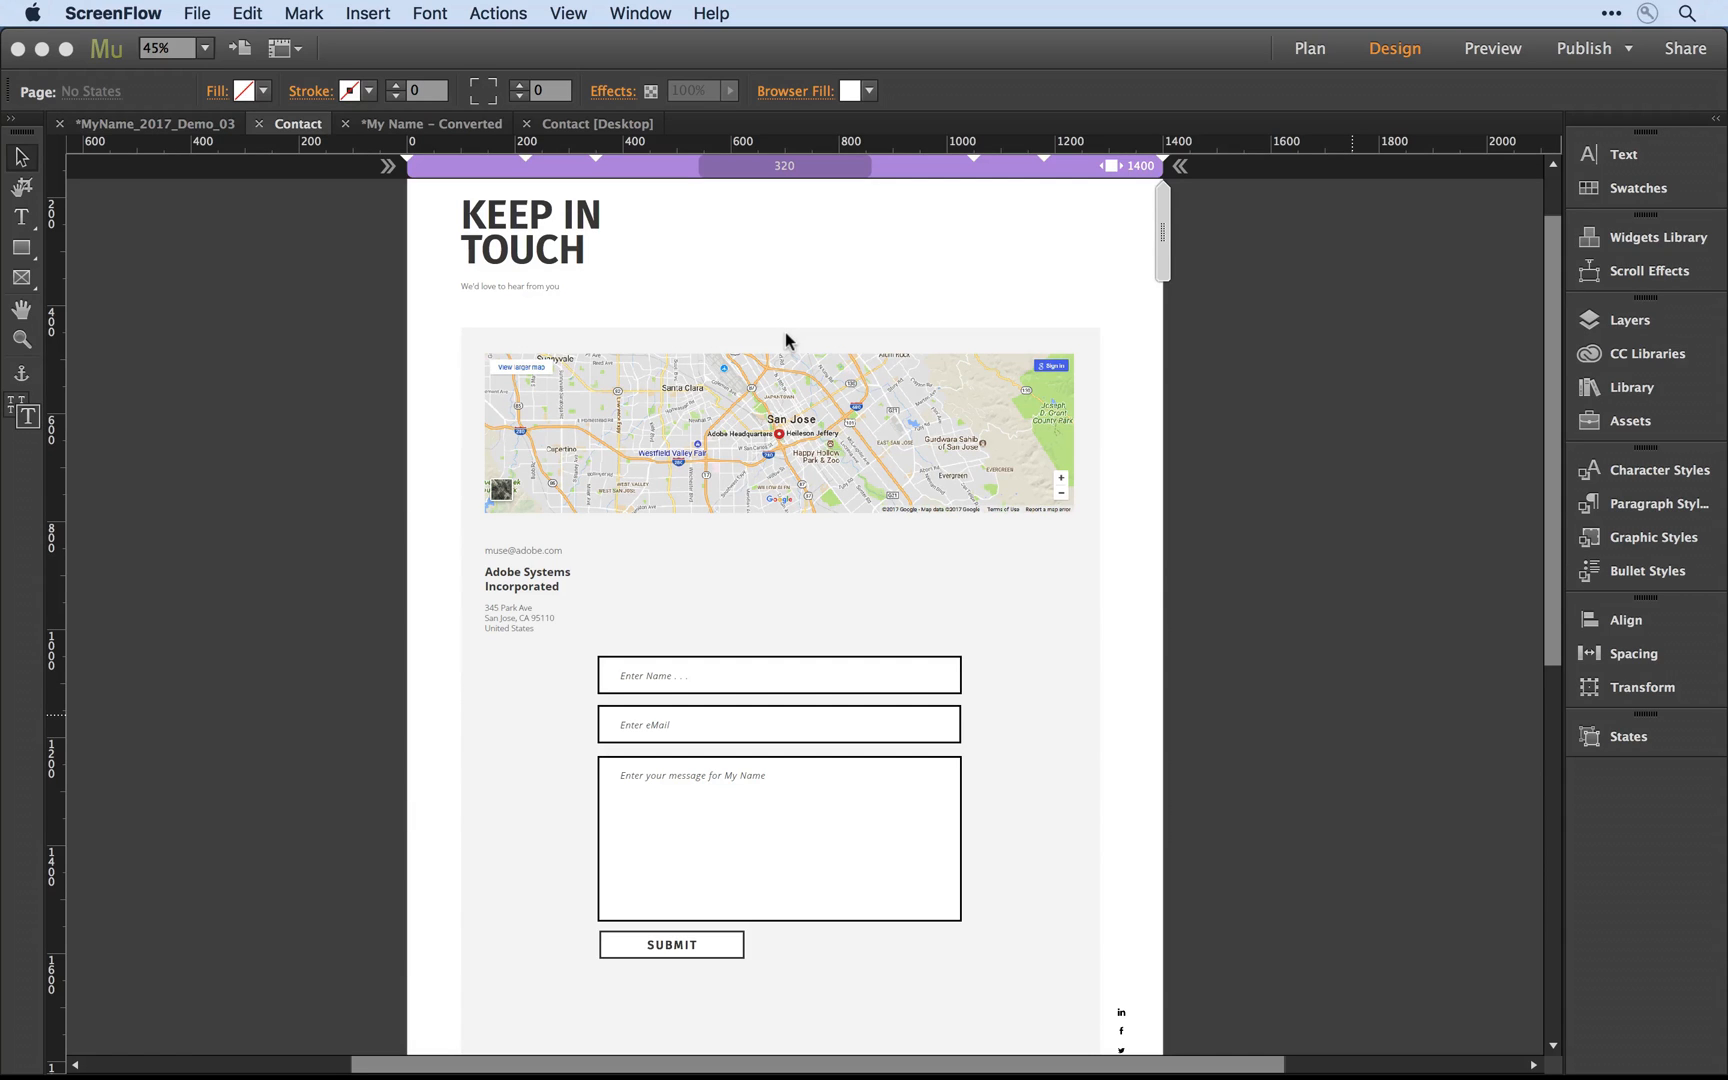
mouse_move(554, 740)
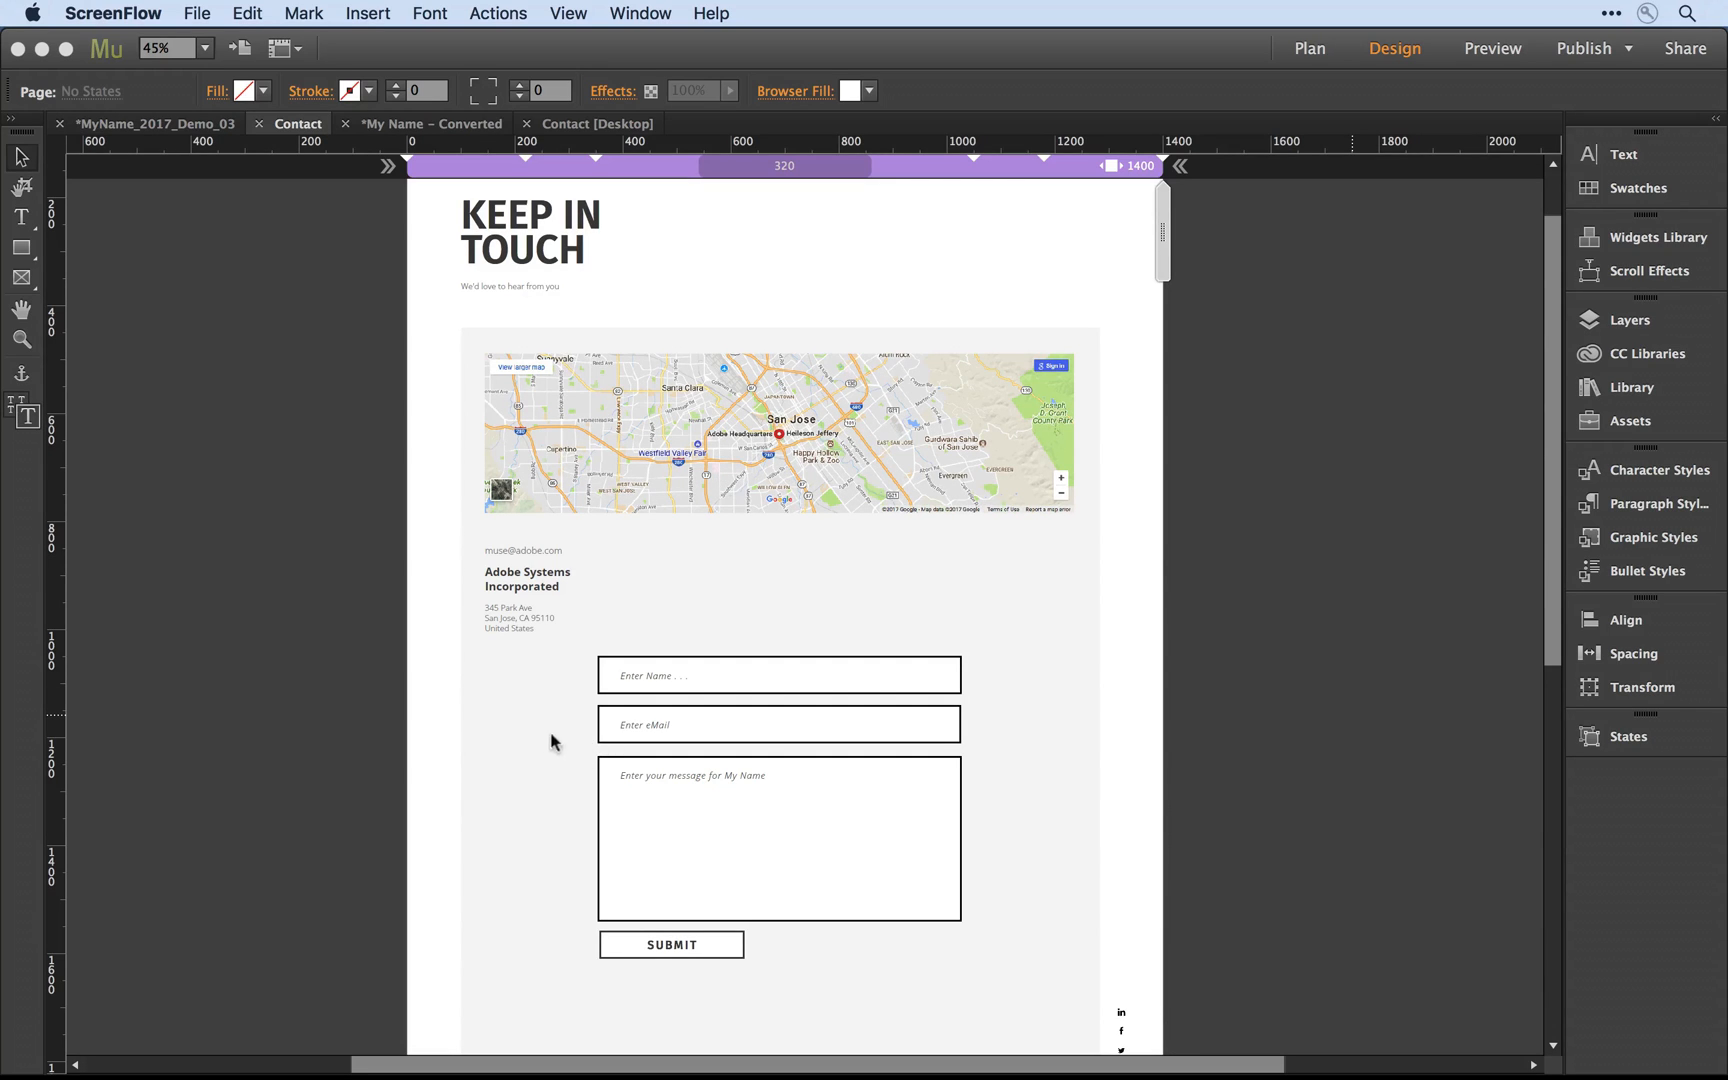
mouse_move(1168, 278)
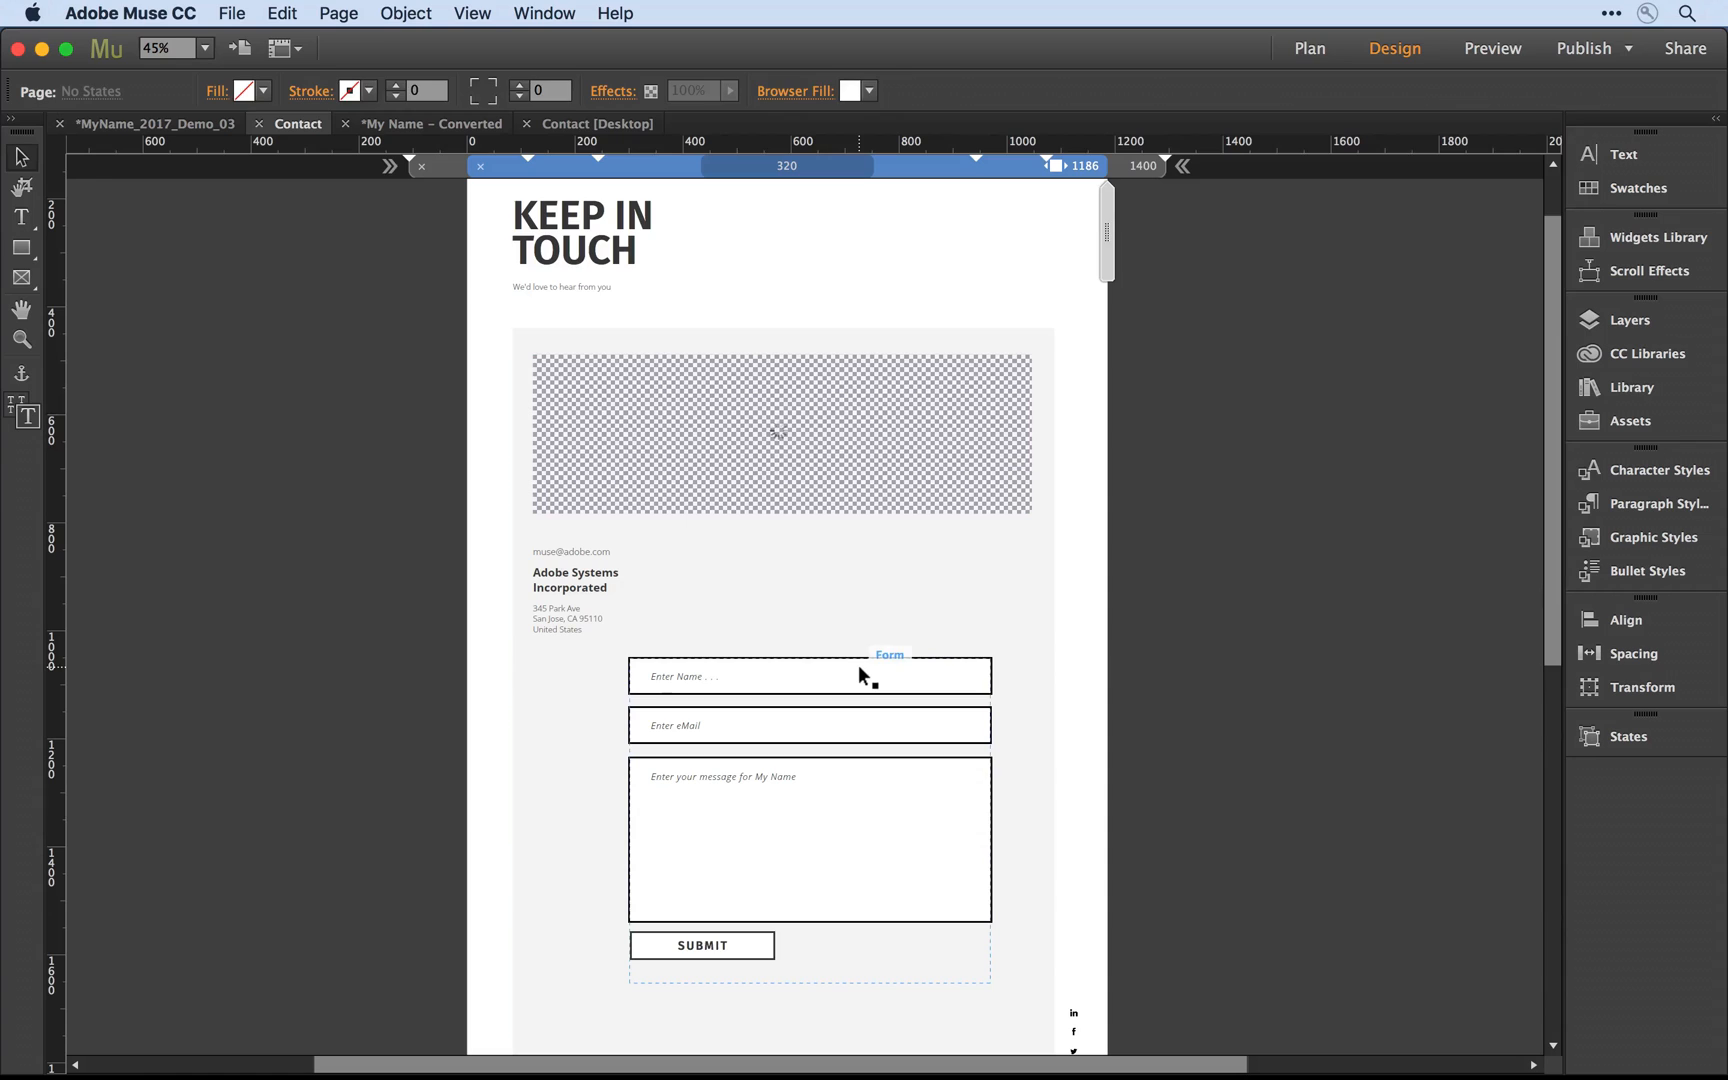
- Nudge the selected form toward the centre guide and scrub the browser width down to about 1048 px
left_click(808, 676)
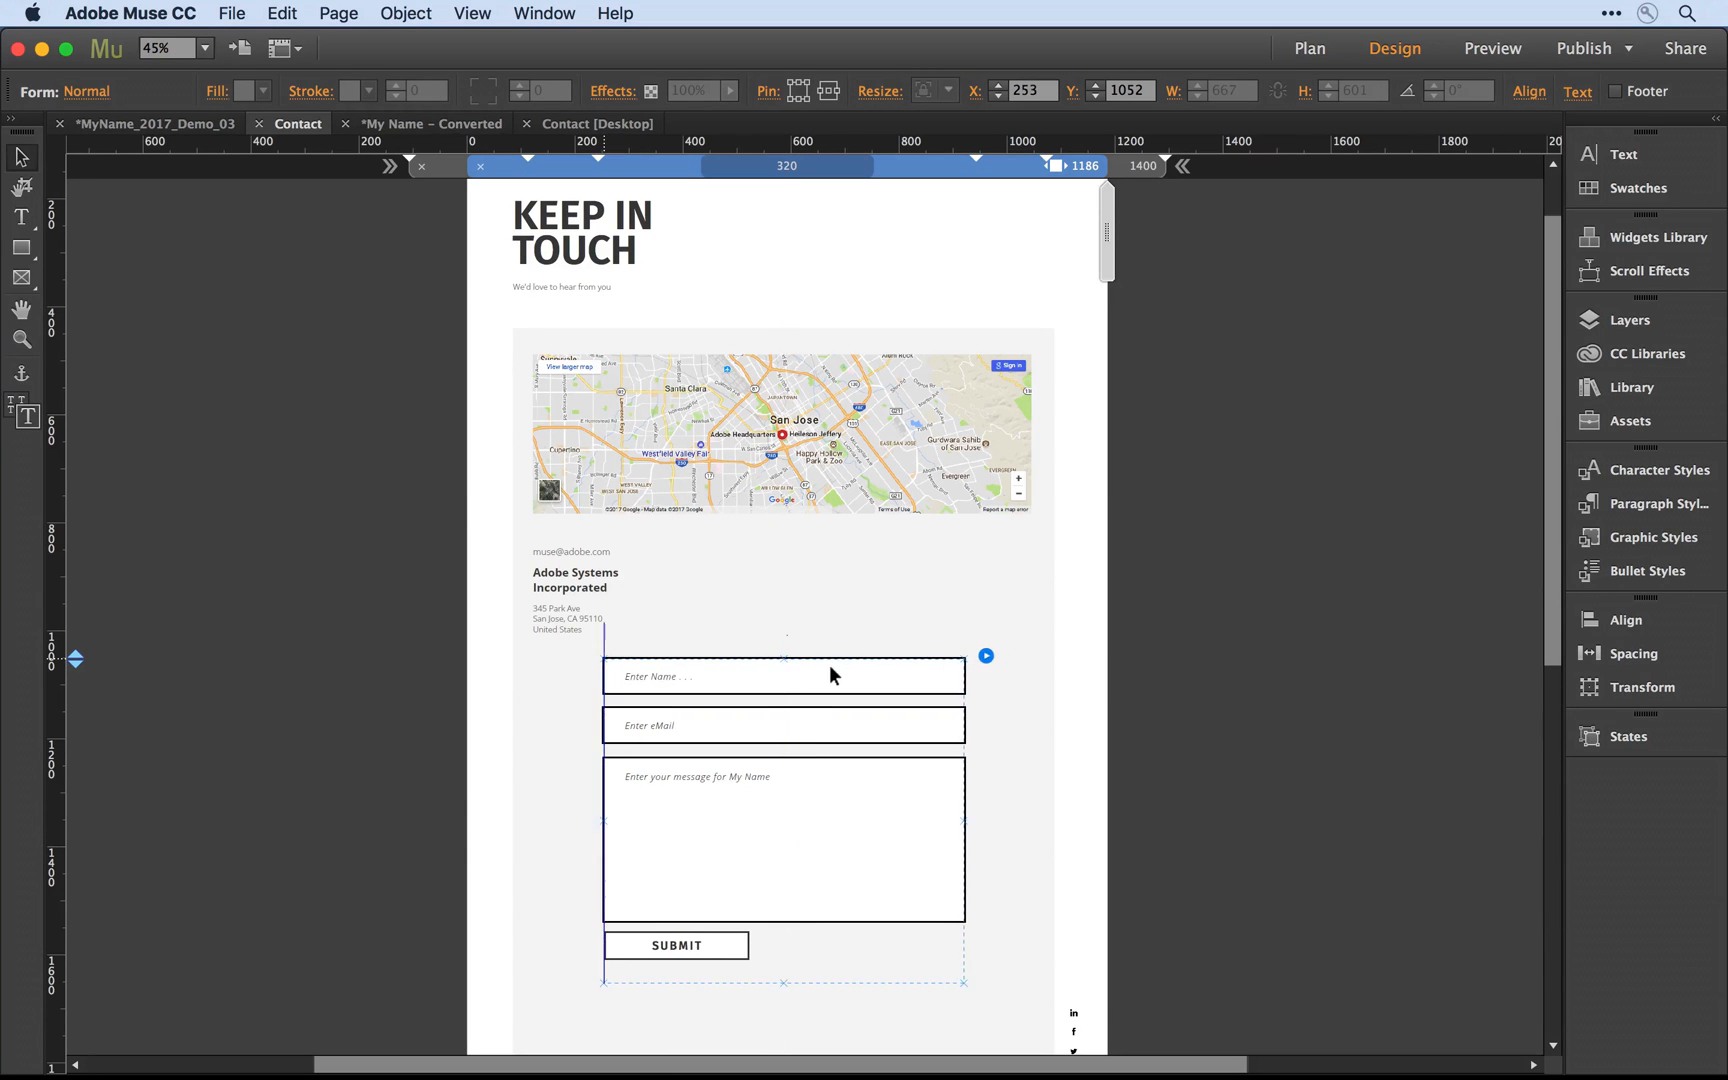
left_click_drag(784, 674, 792, 674)
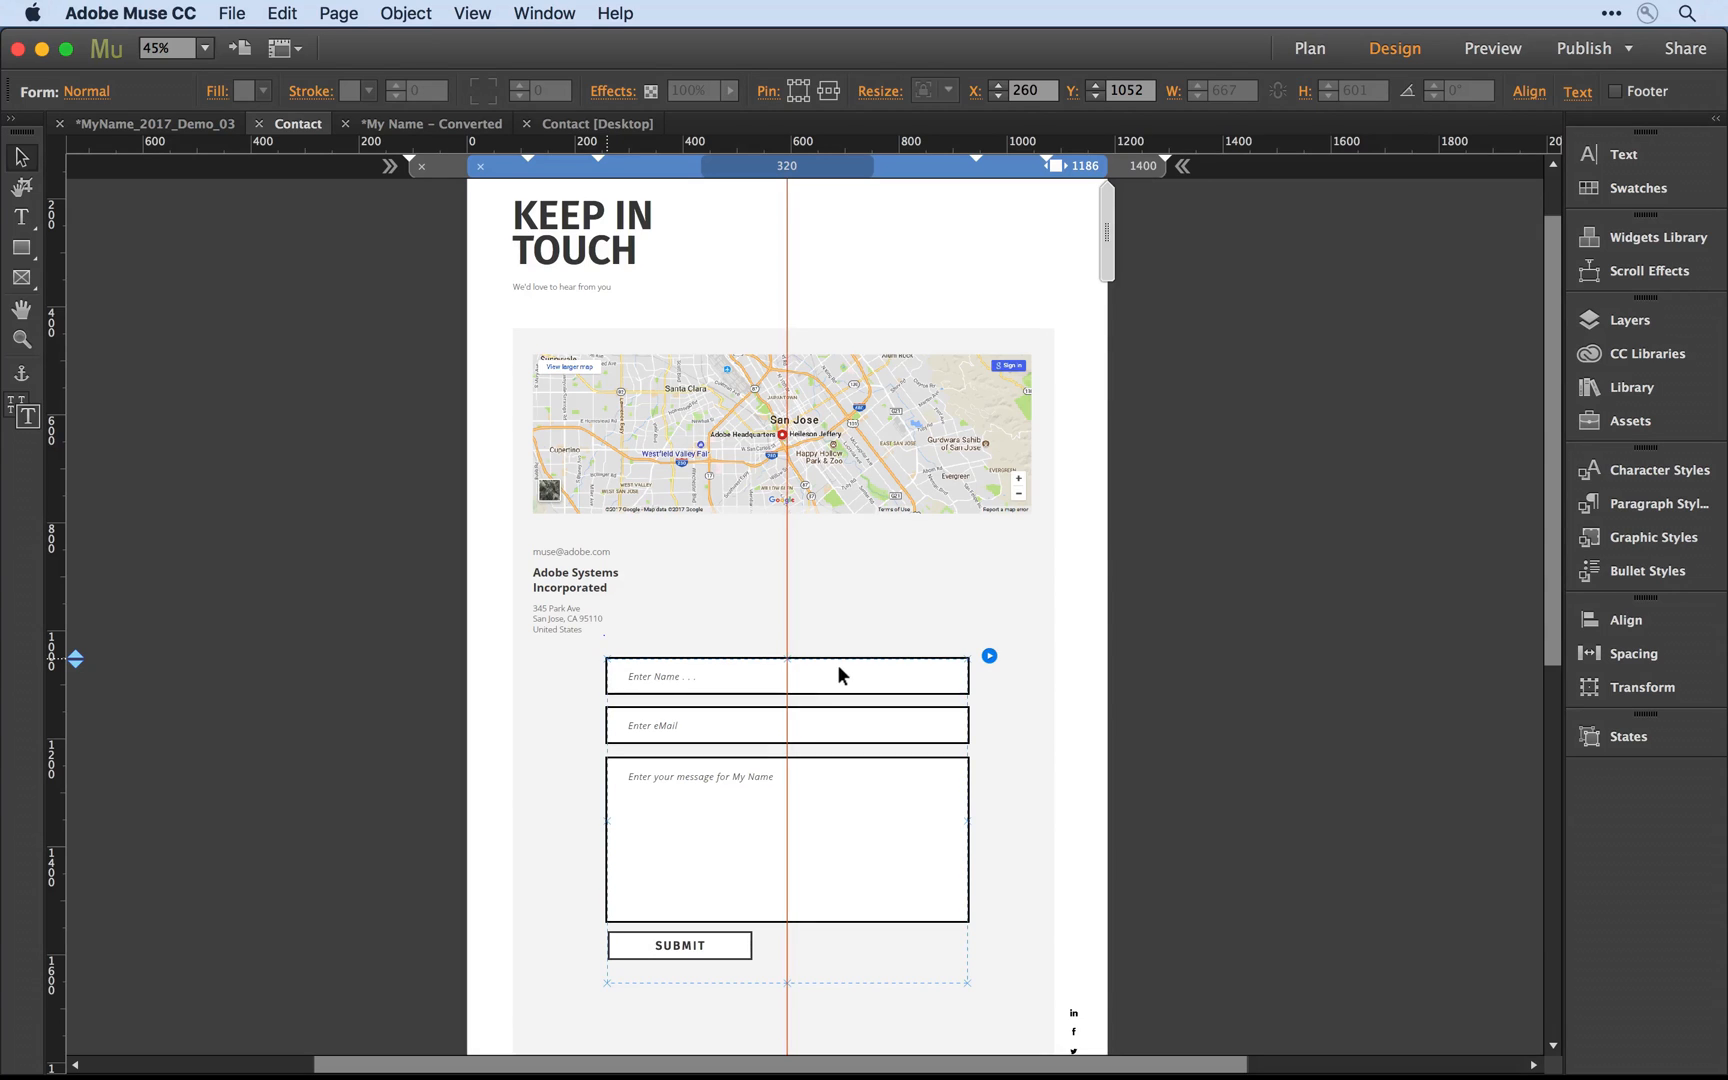
mouse_move(1106, 232)
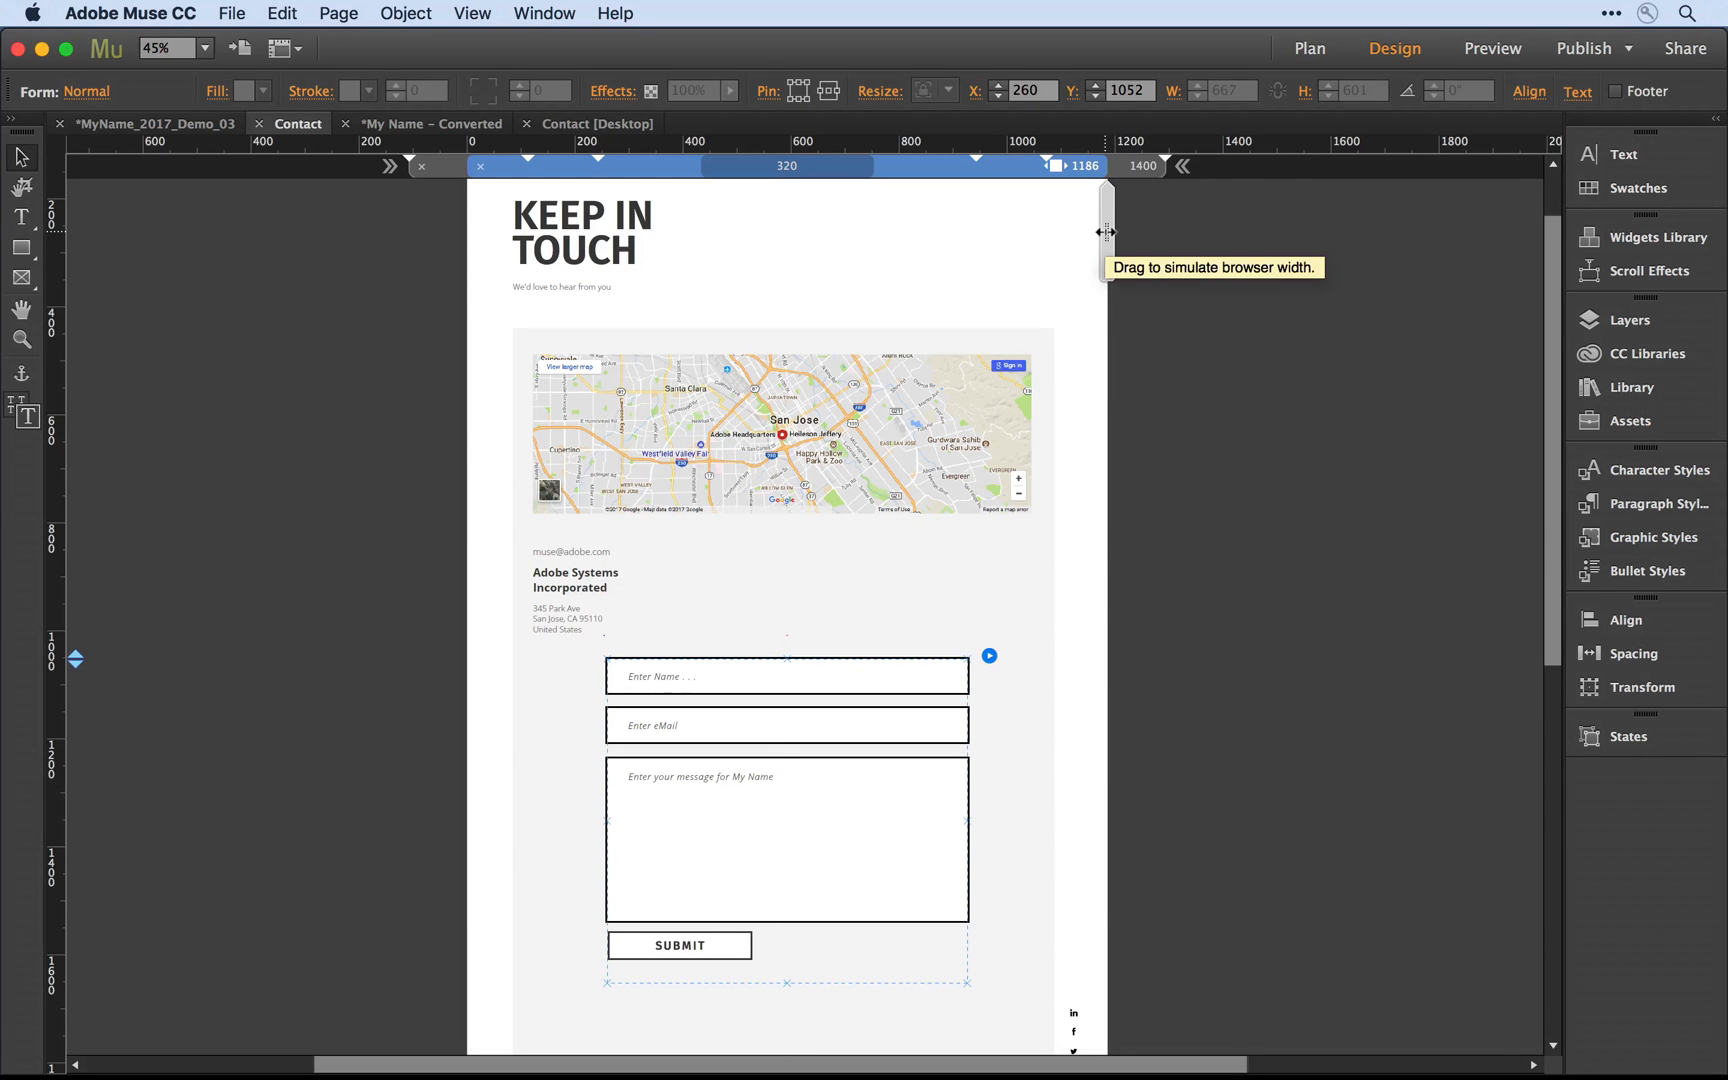
left_click_drag(1108, 232, 1072, 248)
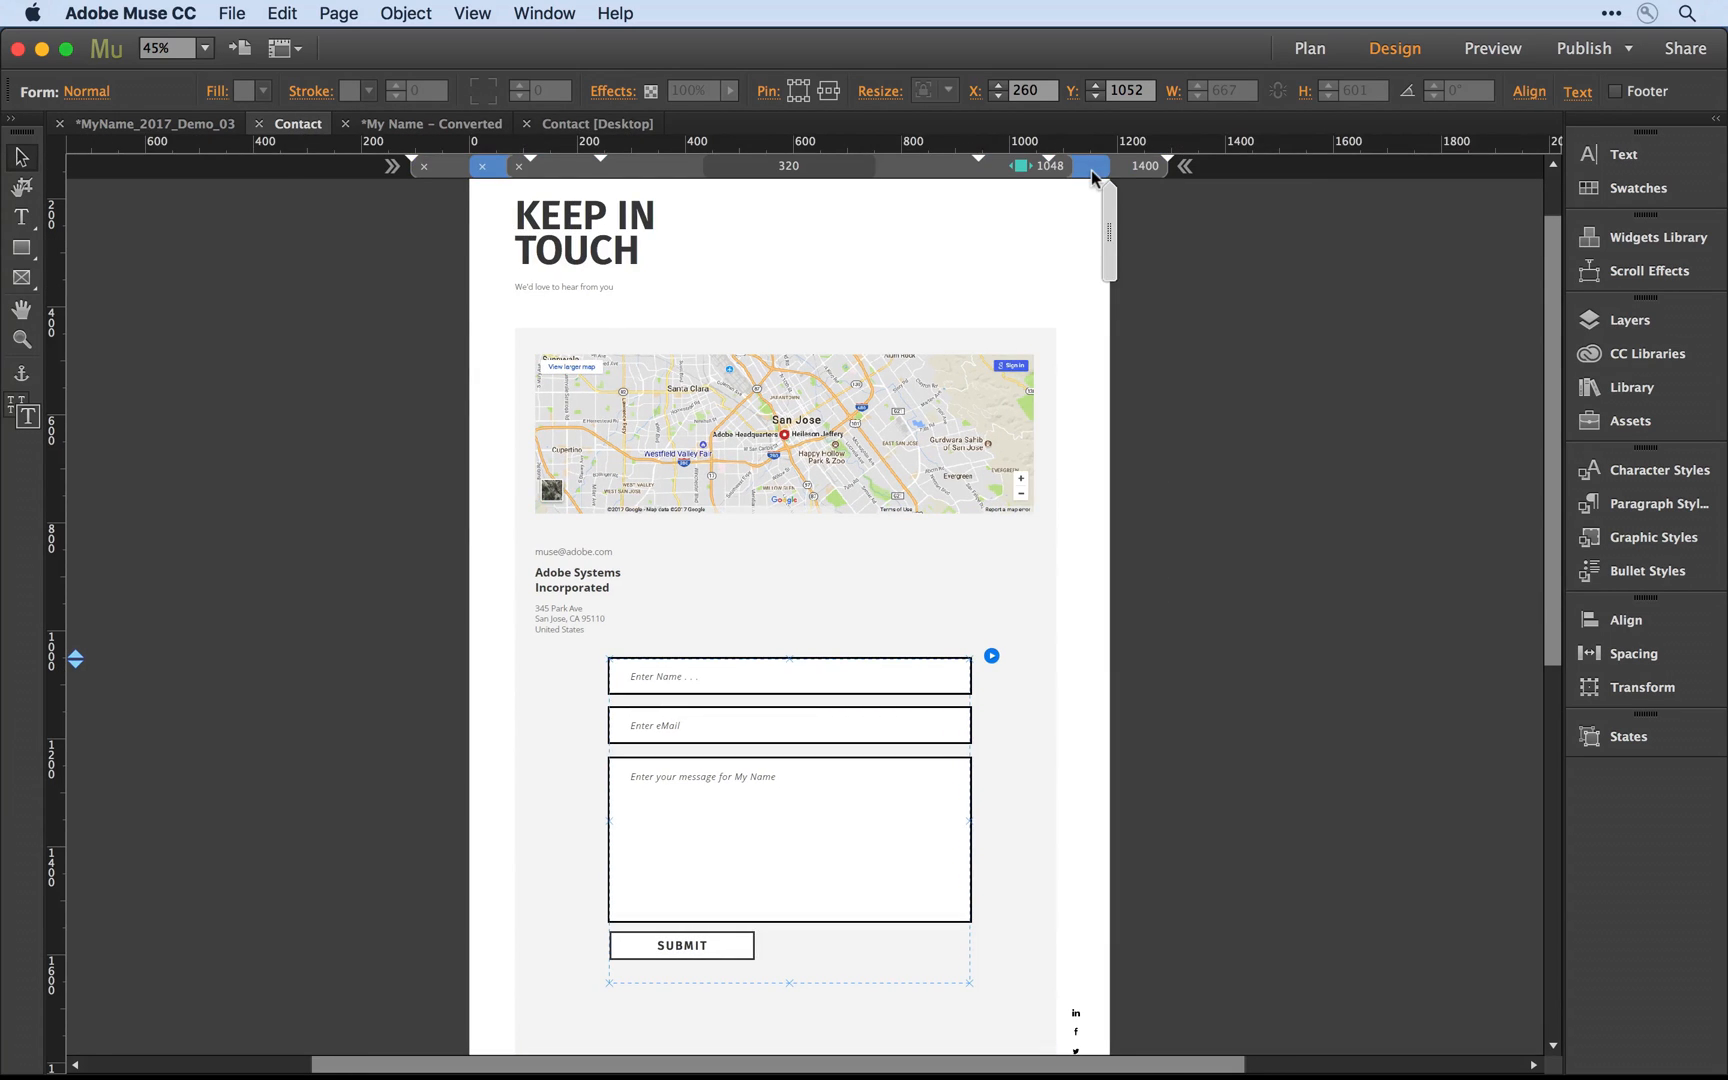
mouse_move(1020, 168)
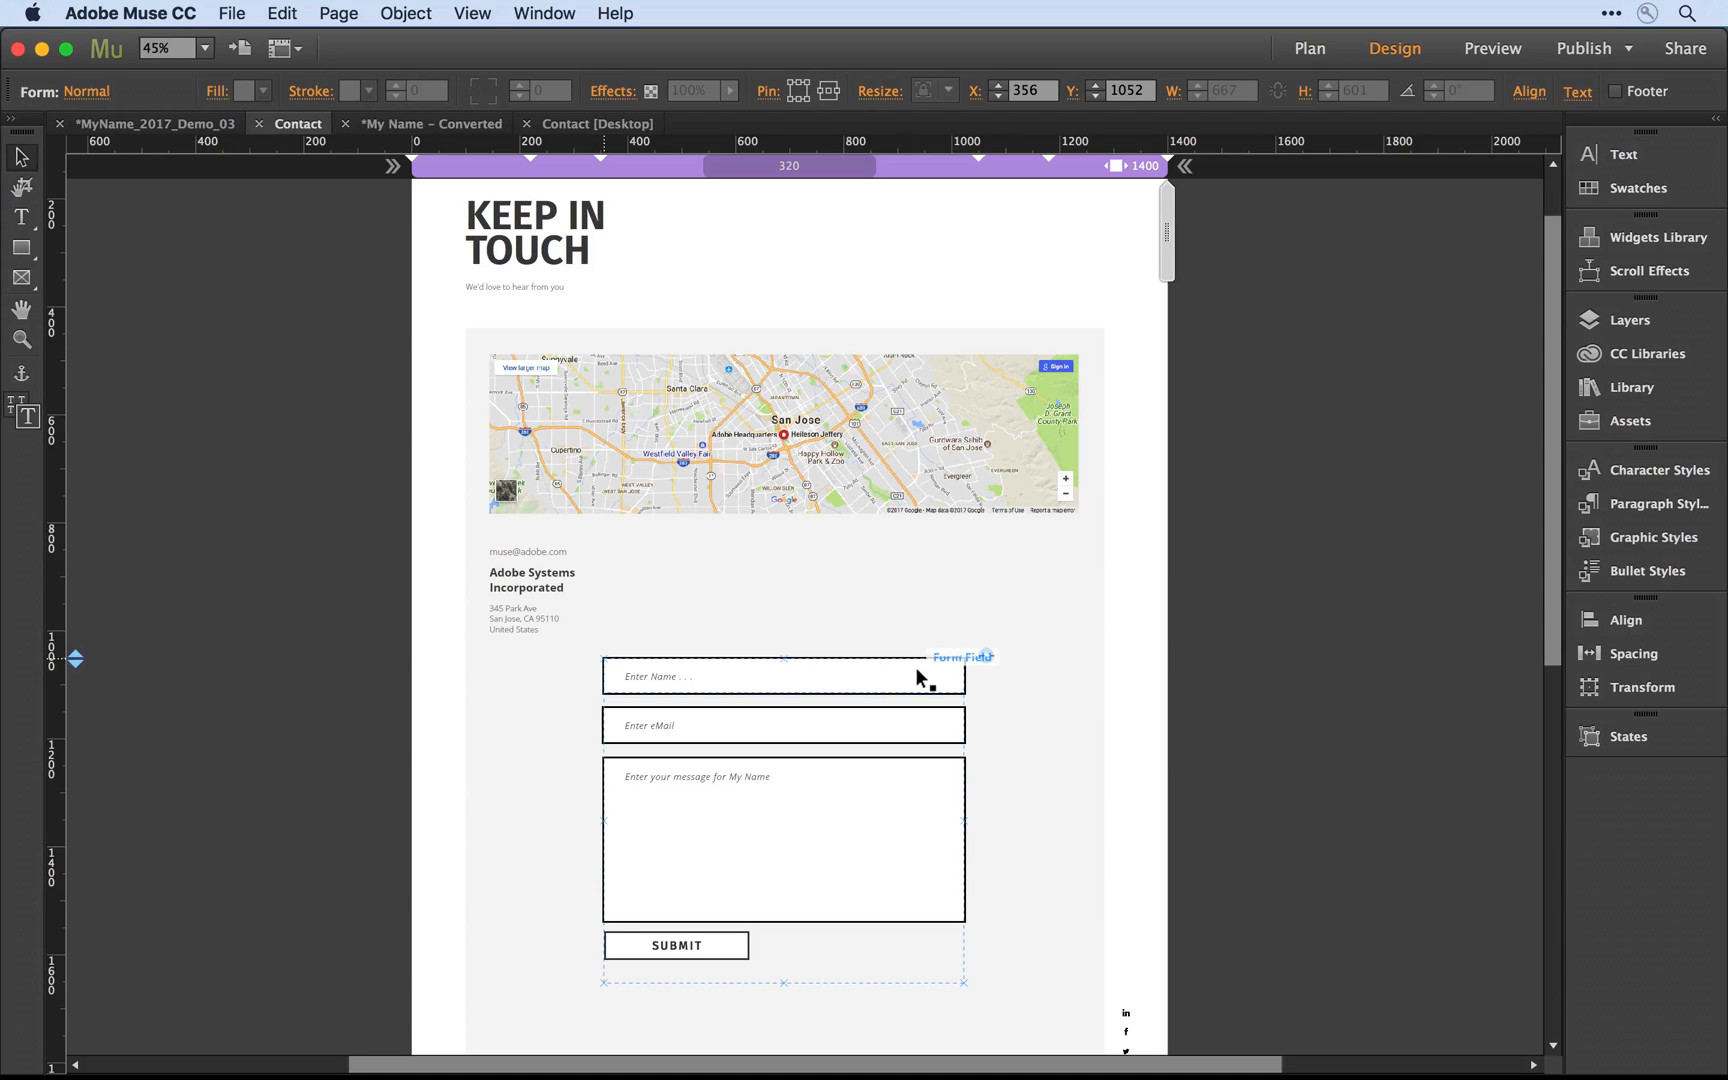
- Set the name input, then all same-type inputs via Select Same, to Resize: Responsive Width
left_click(782, 676)
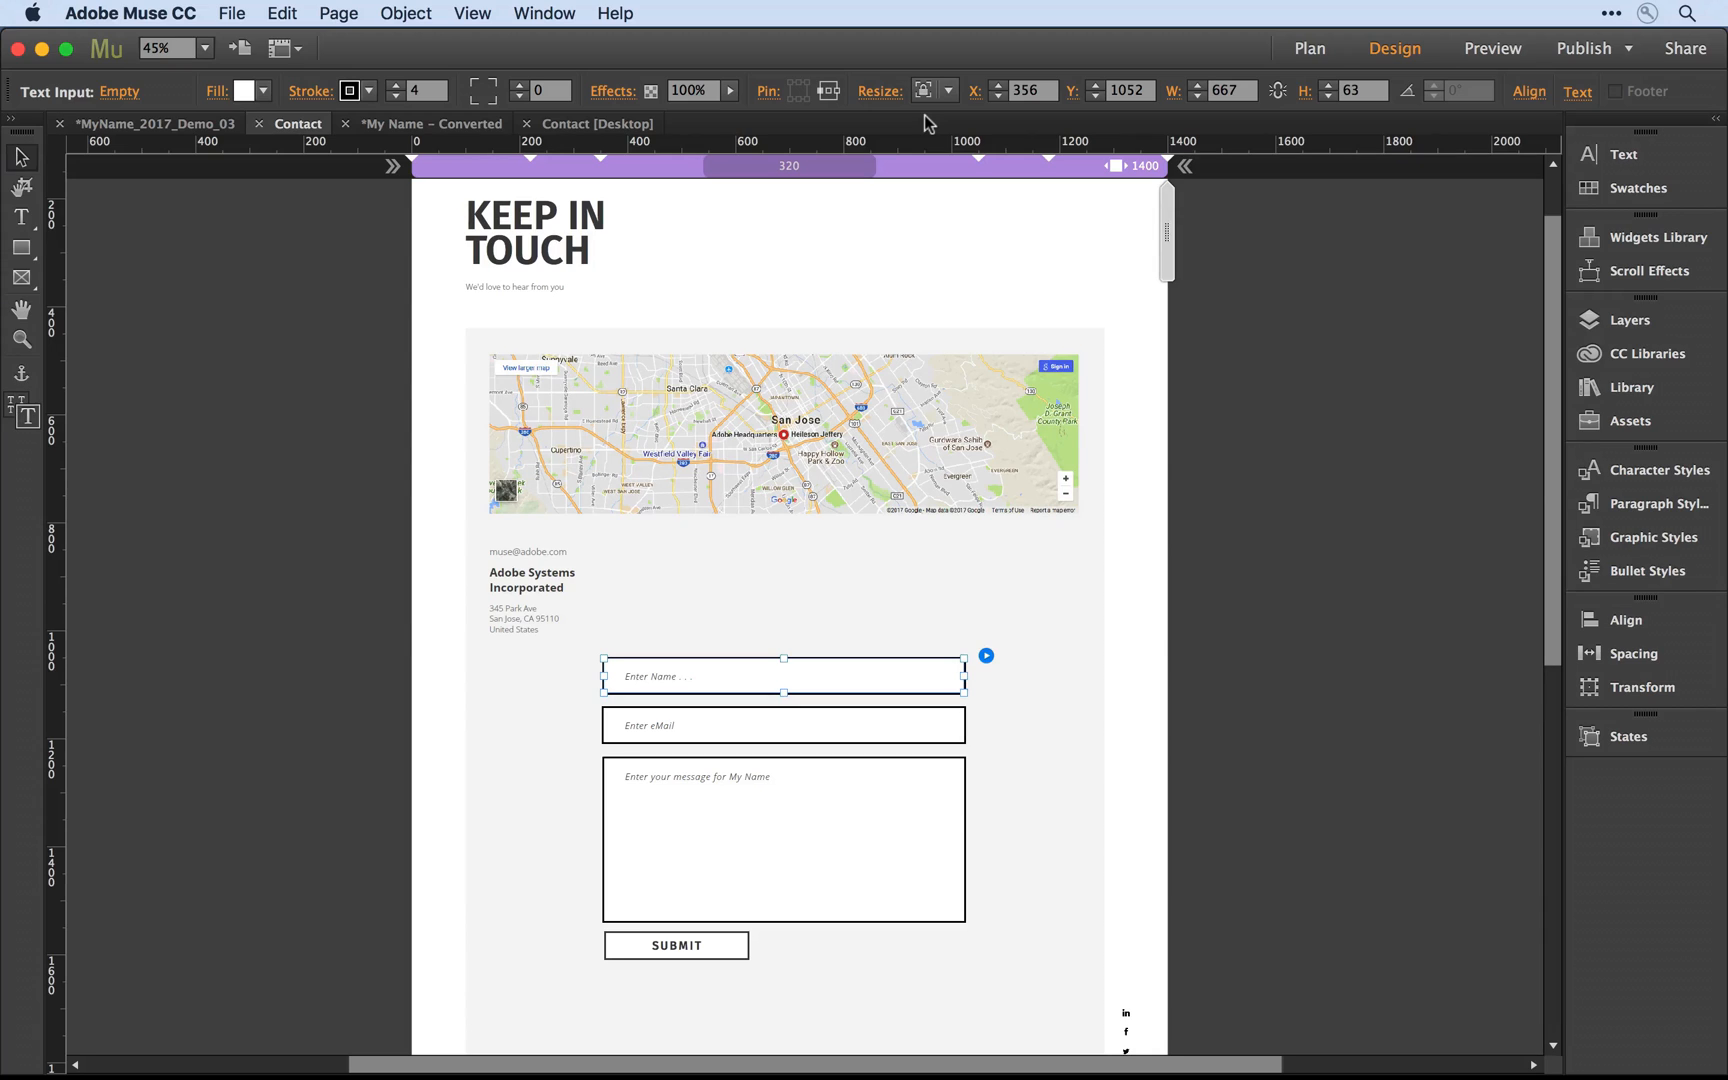
left_click(944, 90)
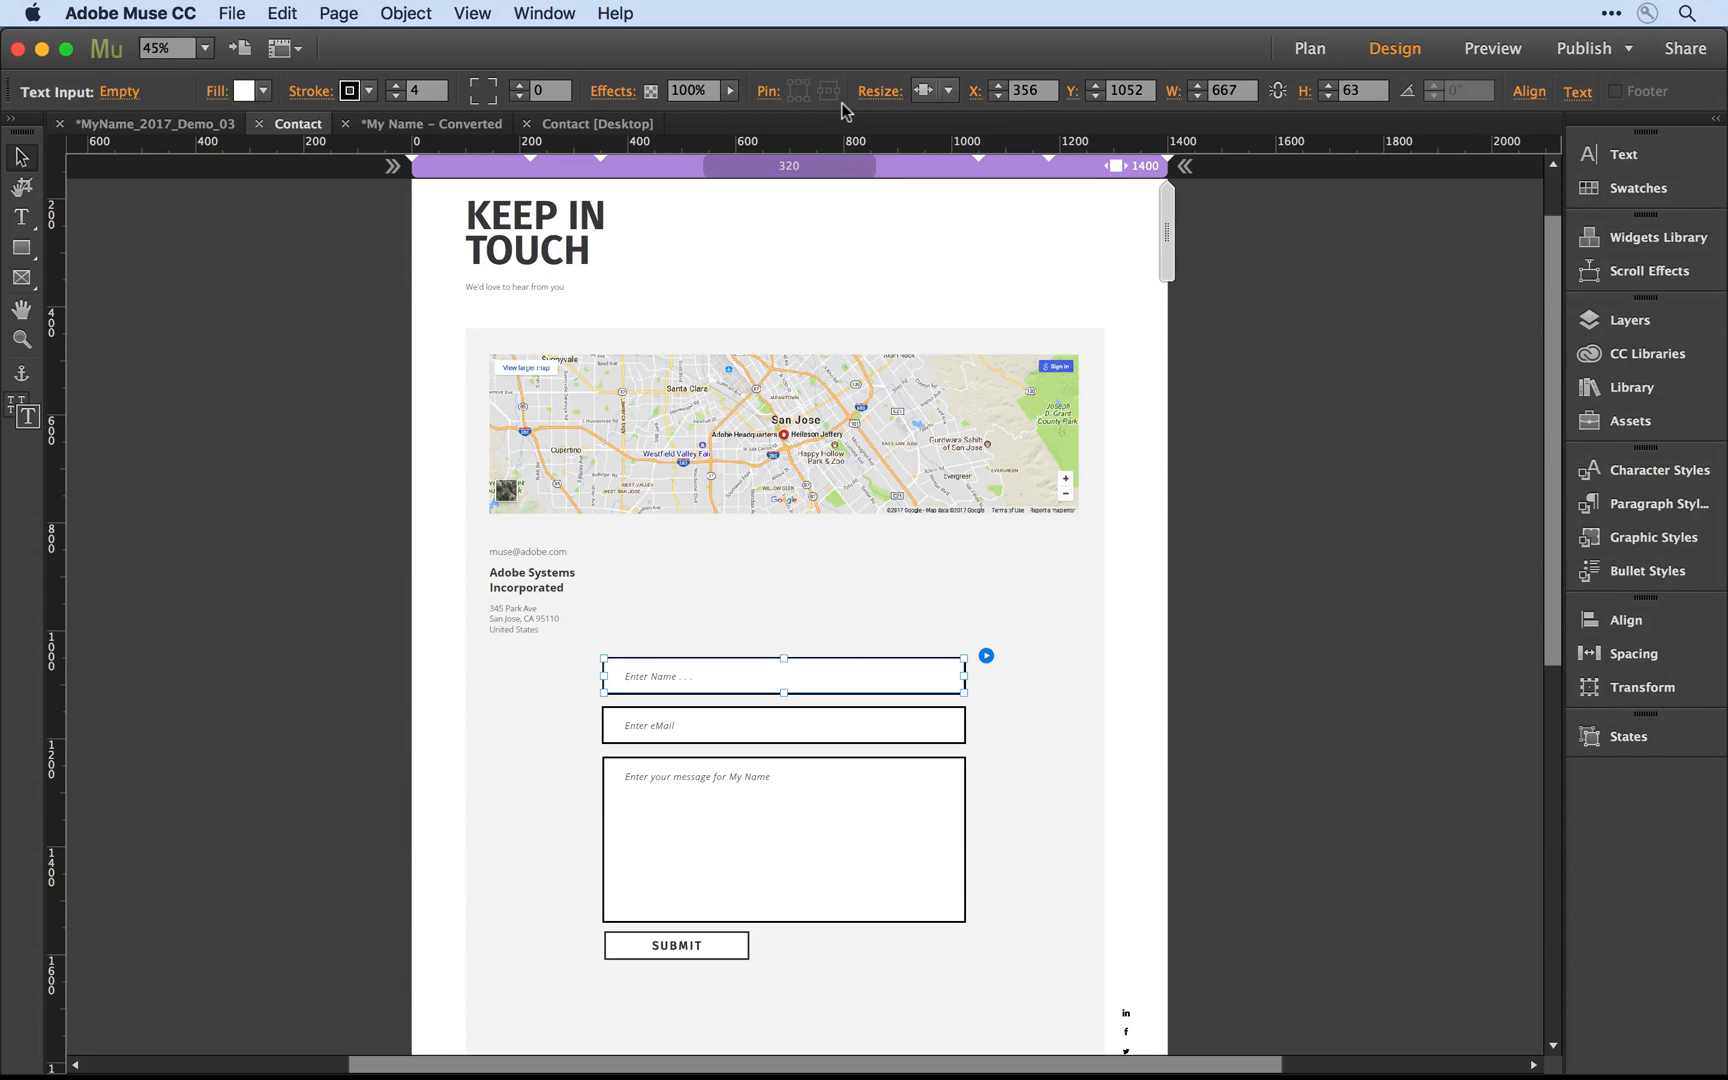
right_click(782, 676)
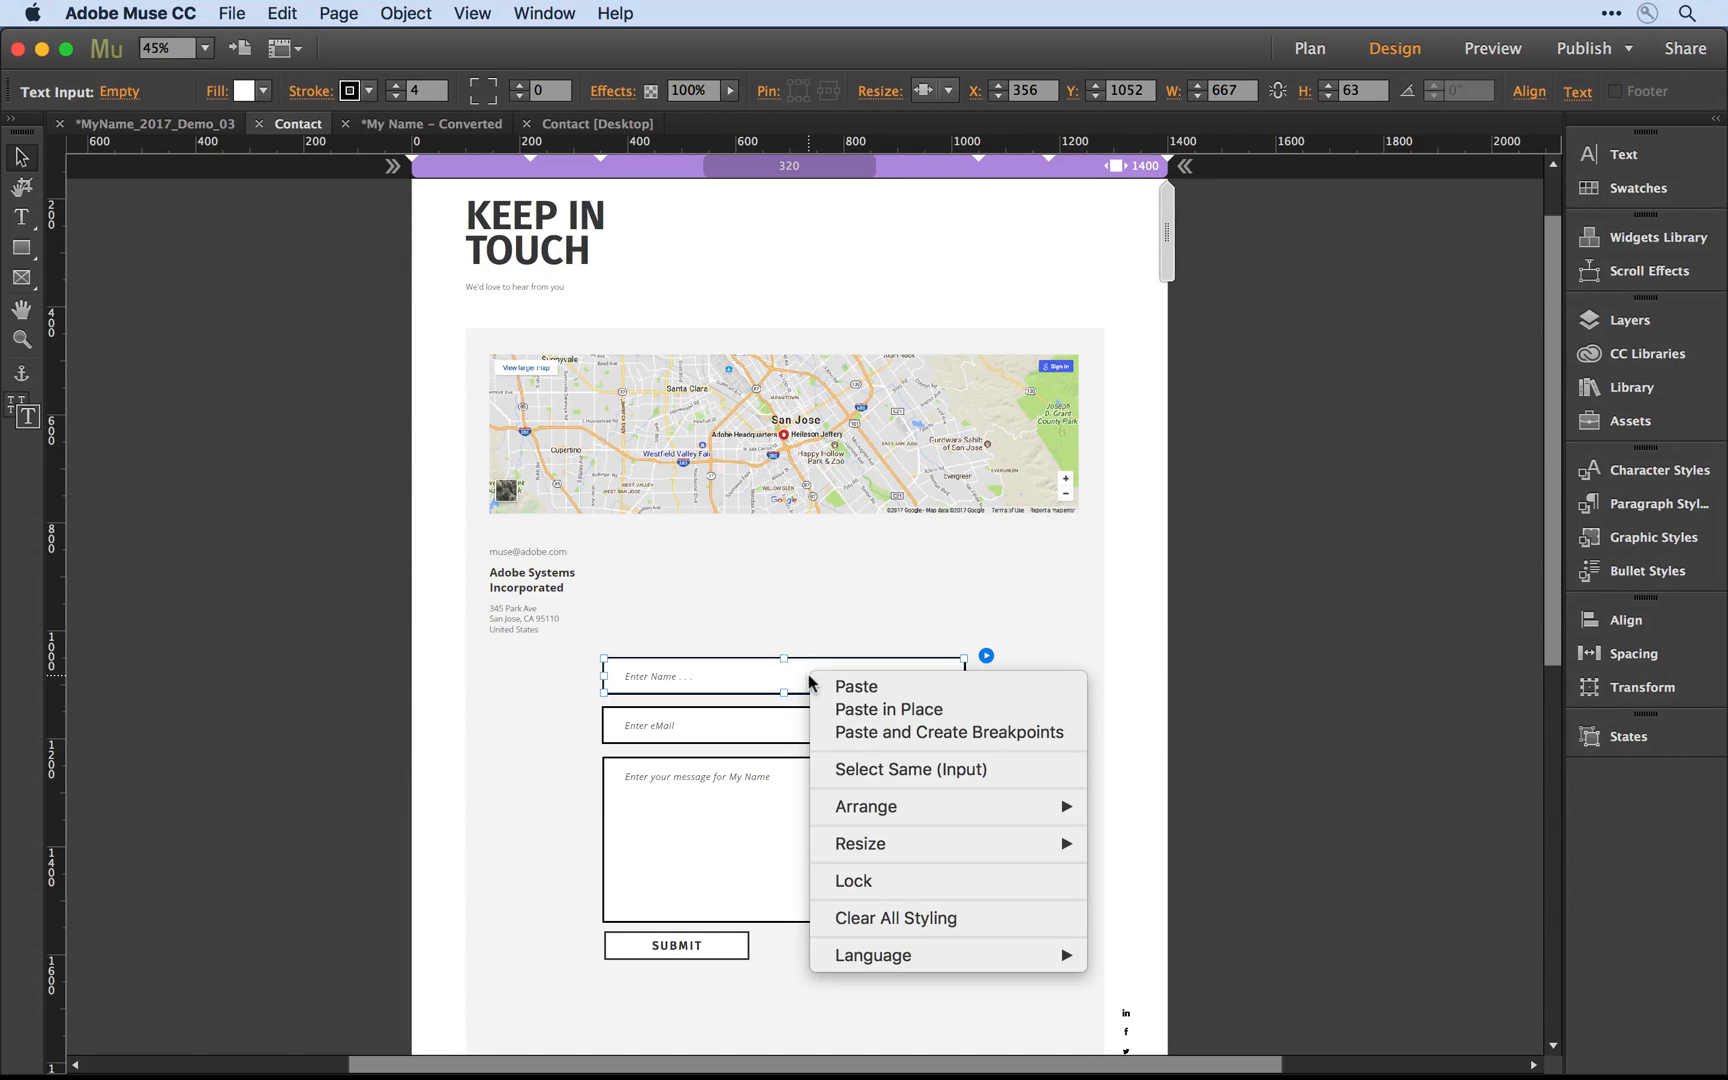
left_click(910, 770)
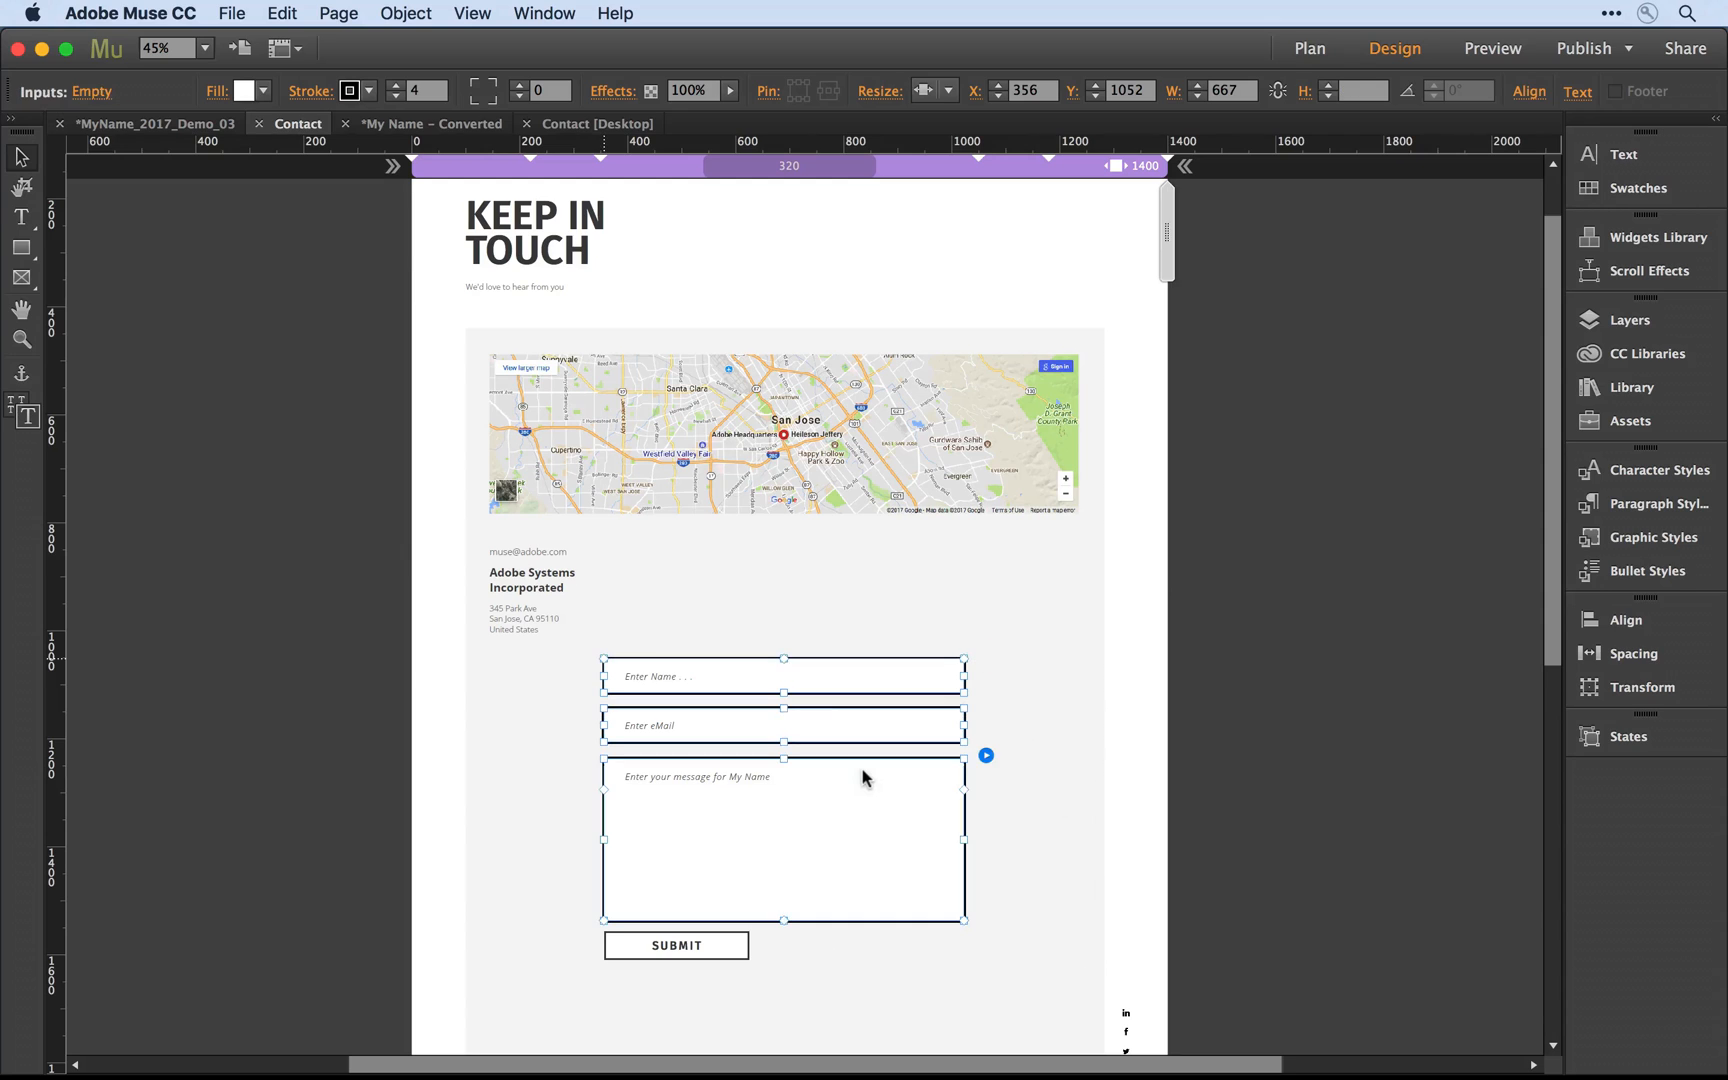
left_click(942, 90)
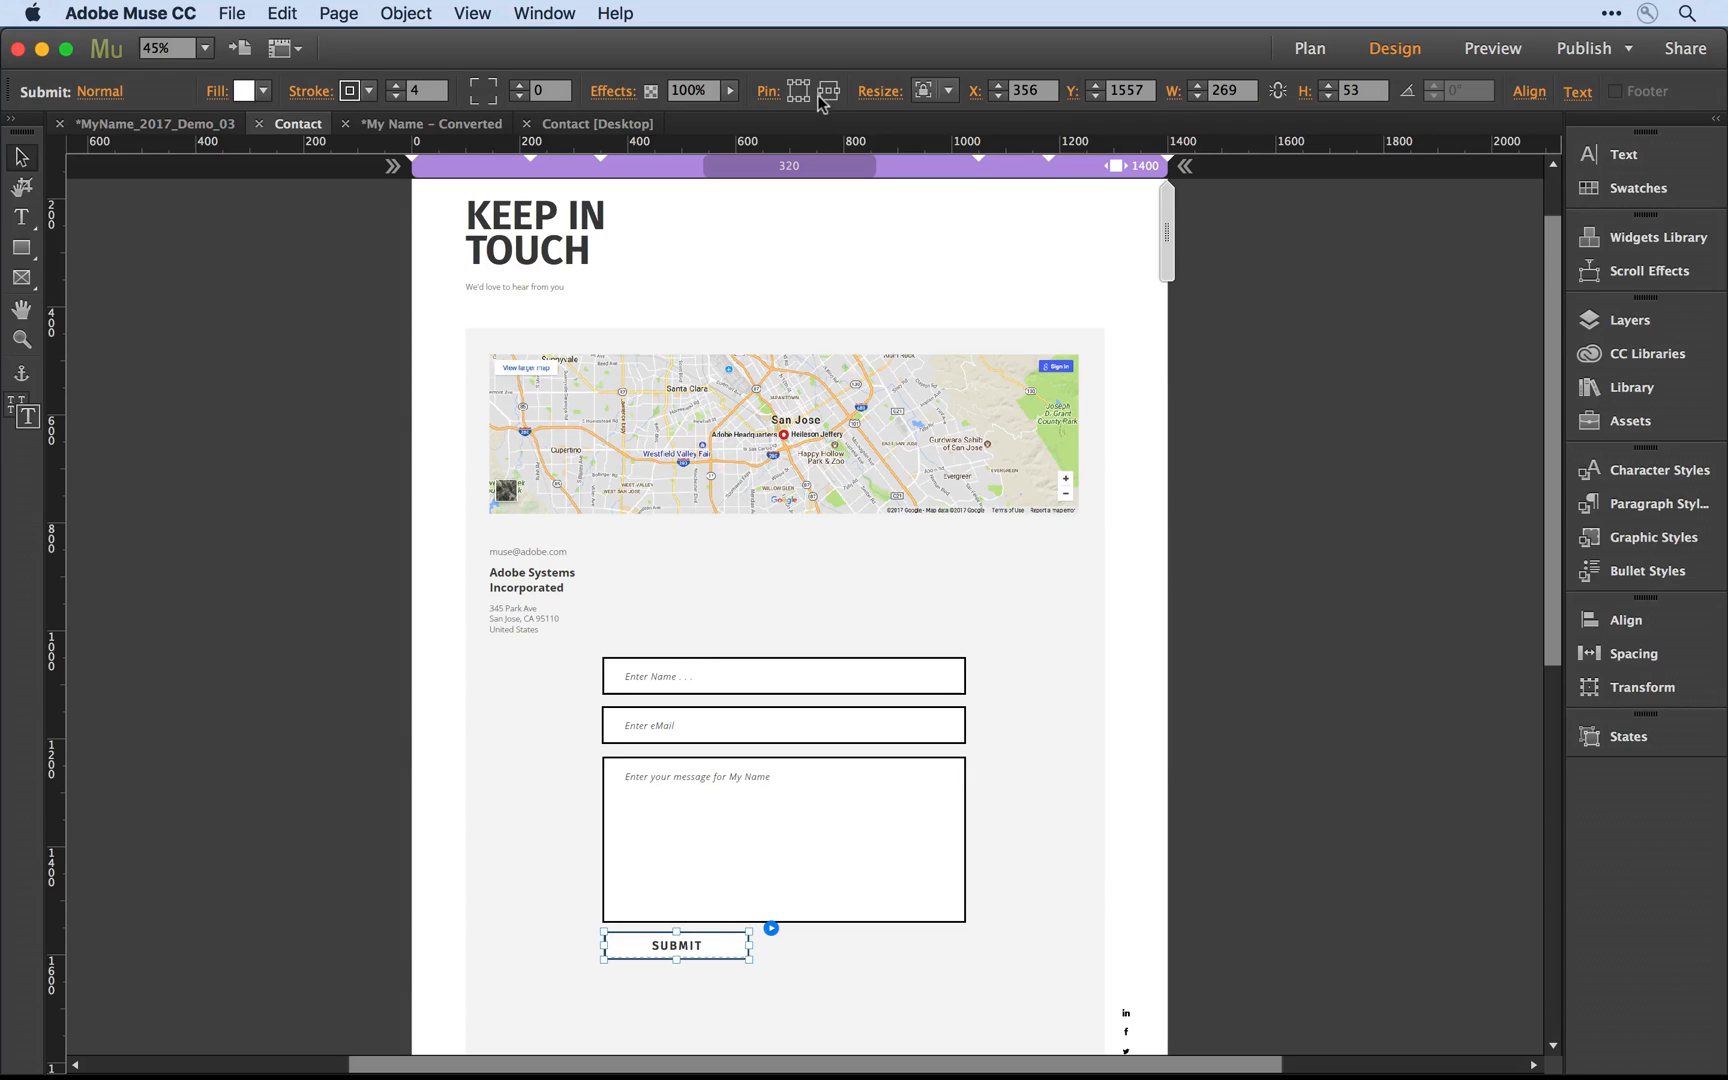
mouse_move(826, 90)
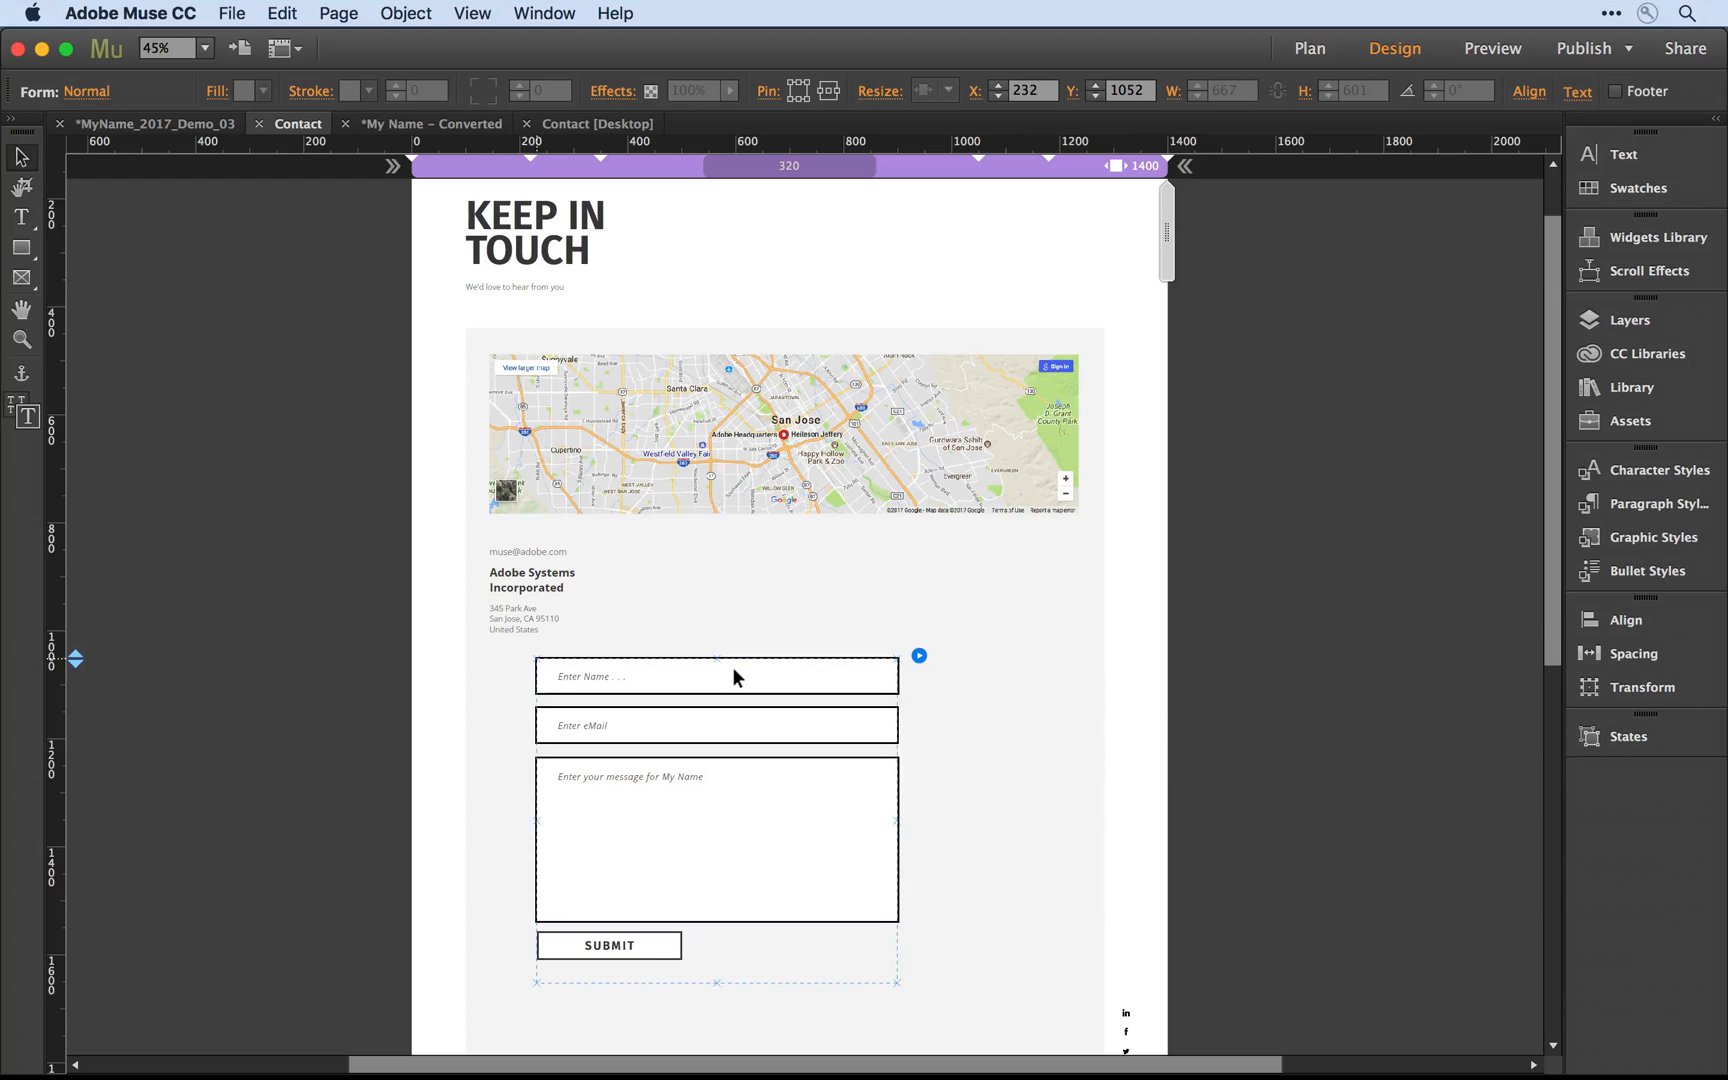
- Shift the form left, select every form field and stretch them together to about W 899 px
left_click_drag(716, 676, 702, 676)
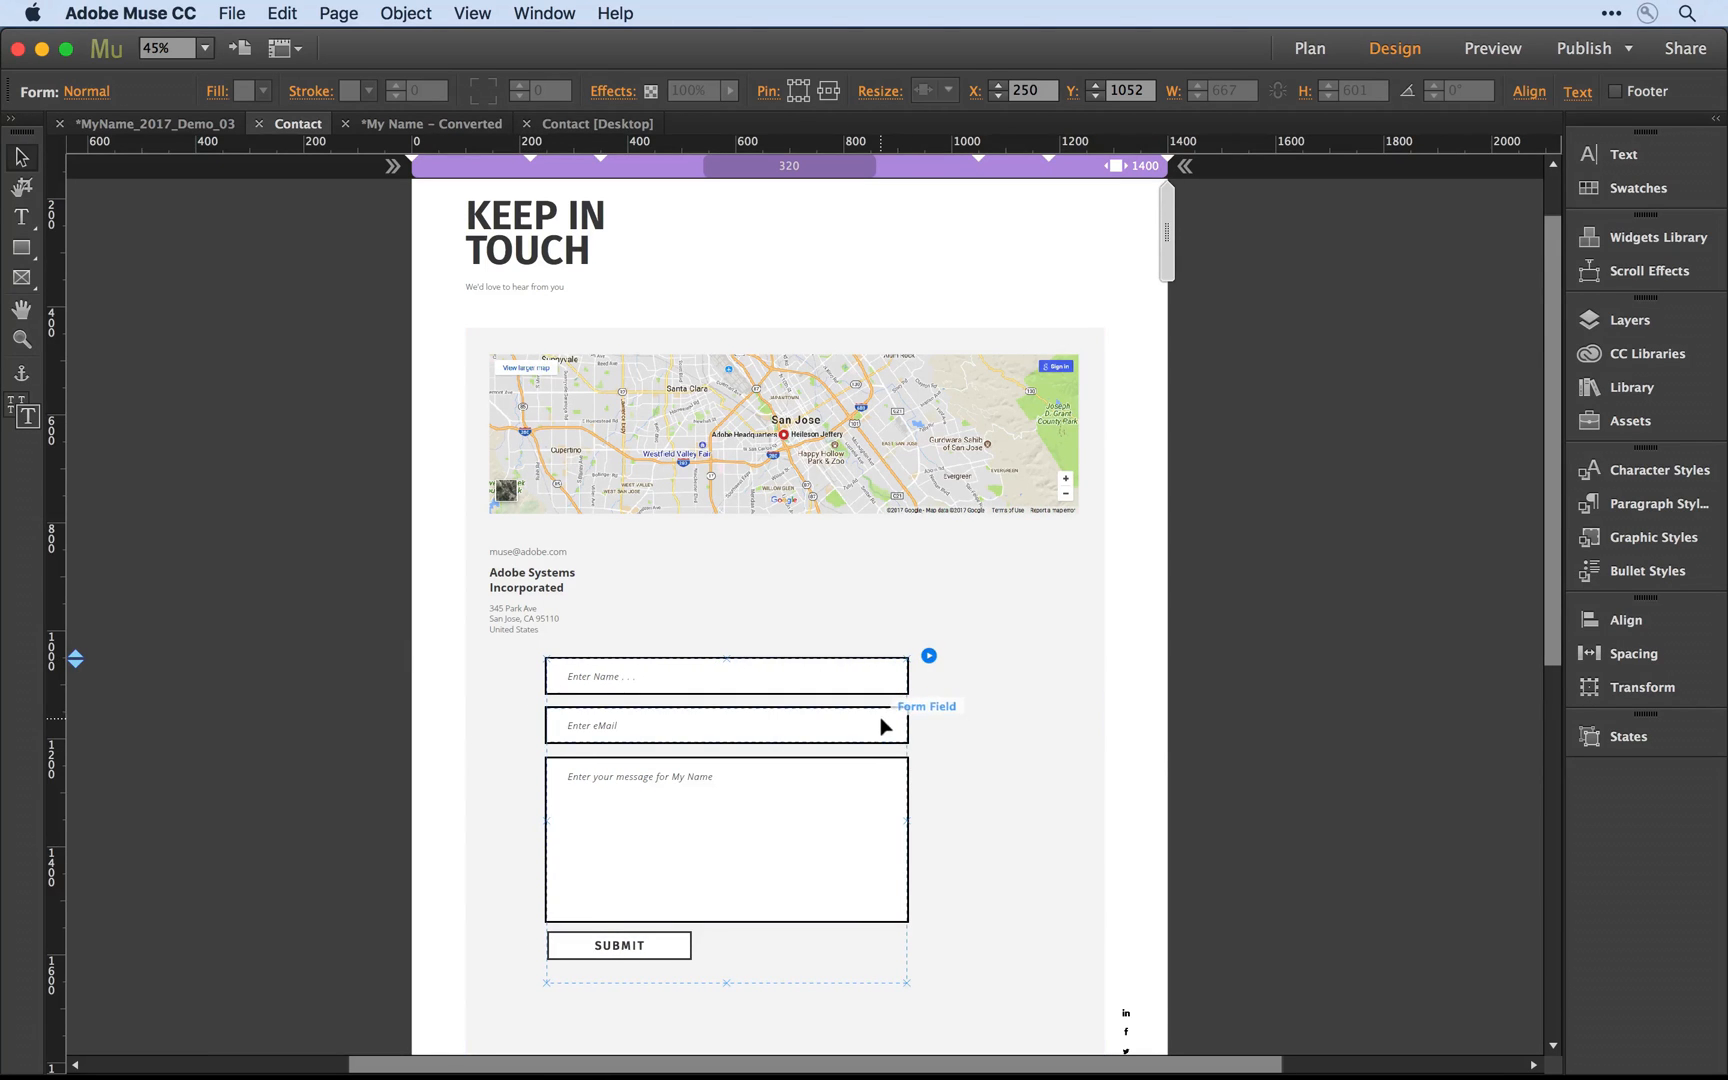
right_click(722, 726)
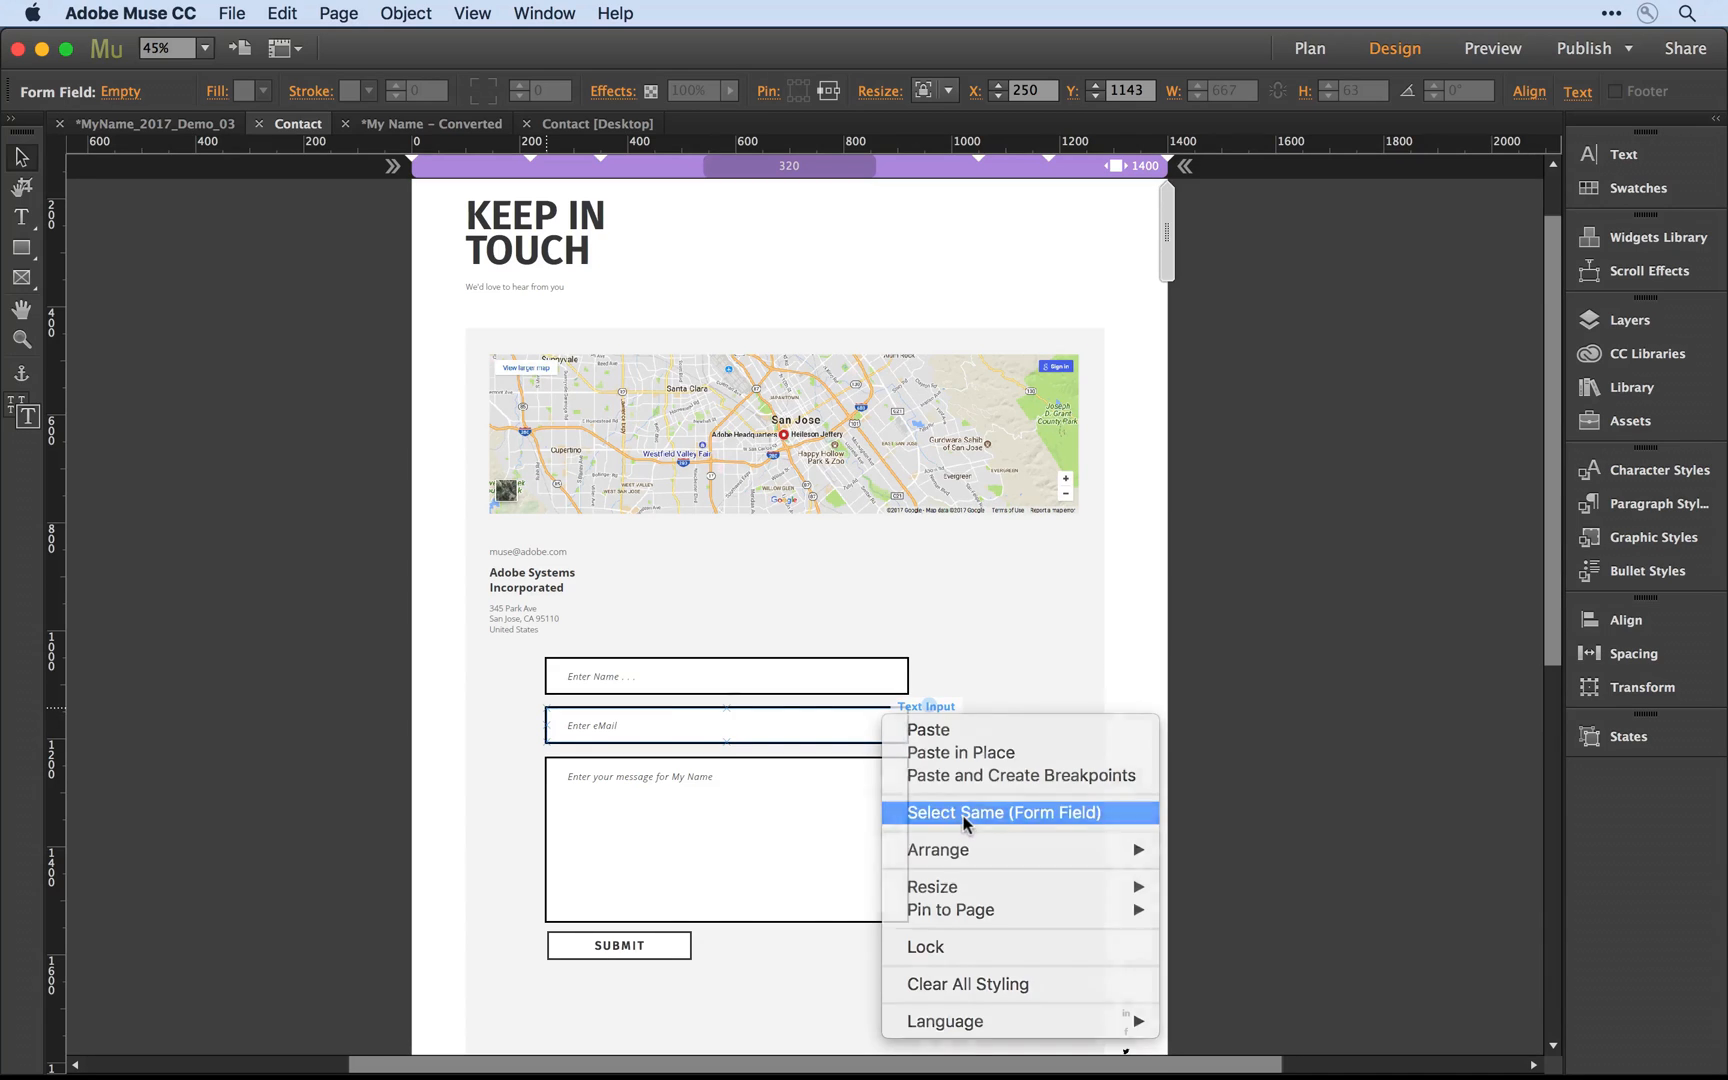
left_click(1002, 812)
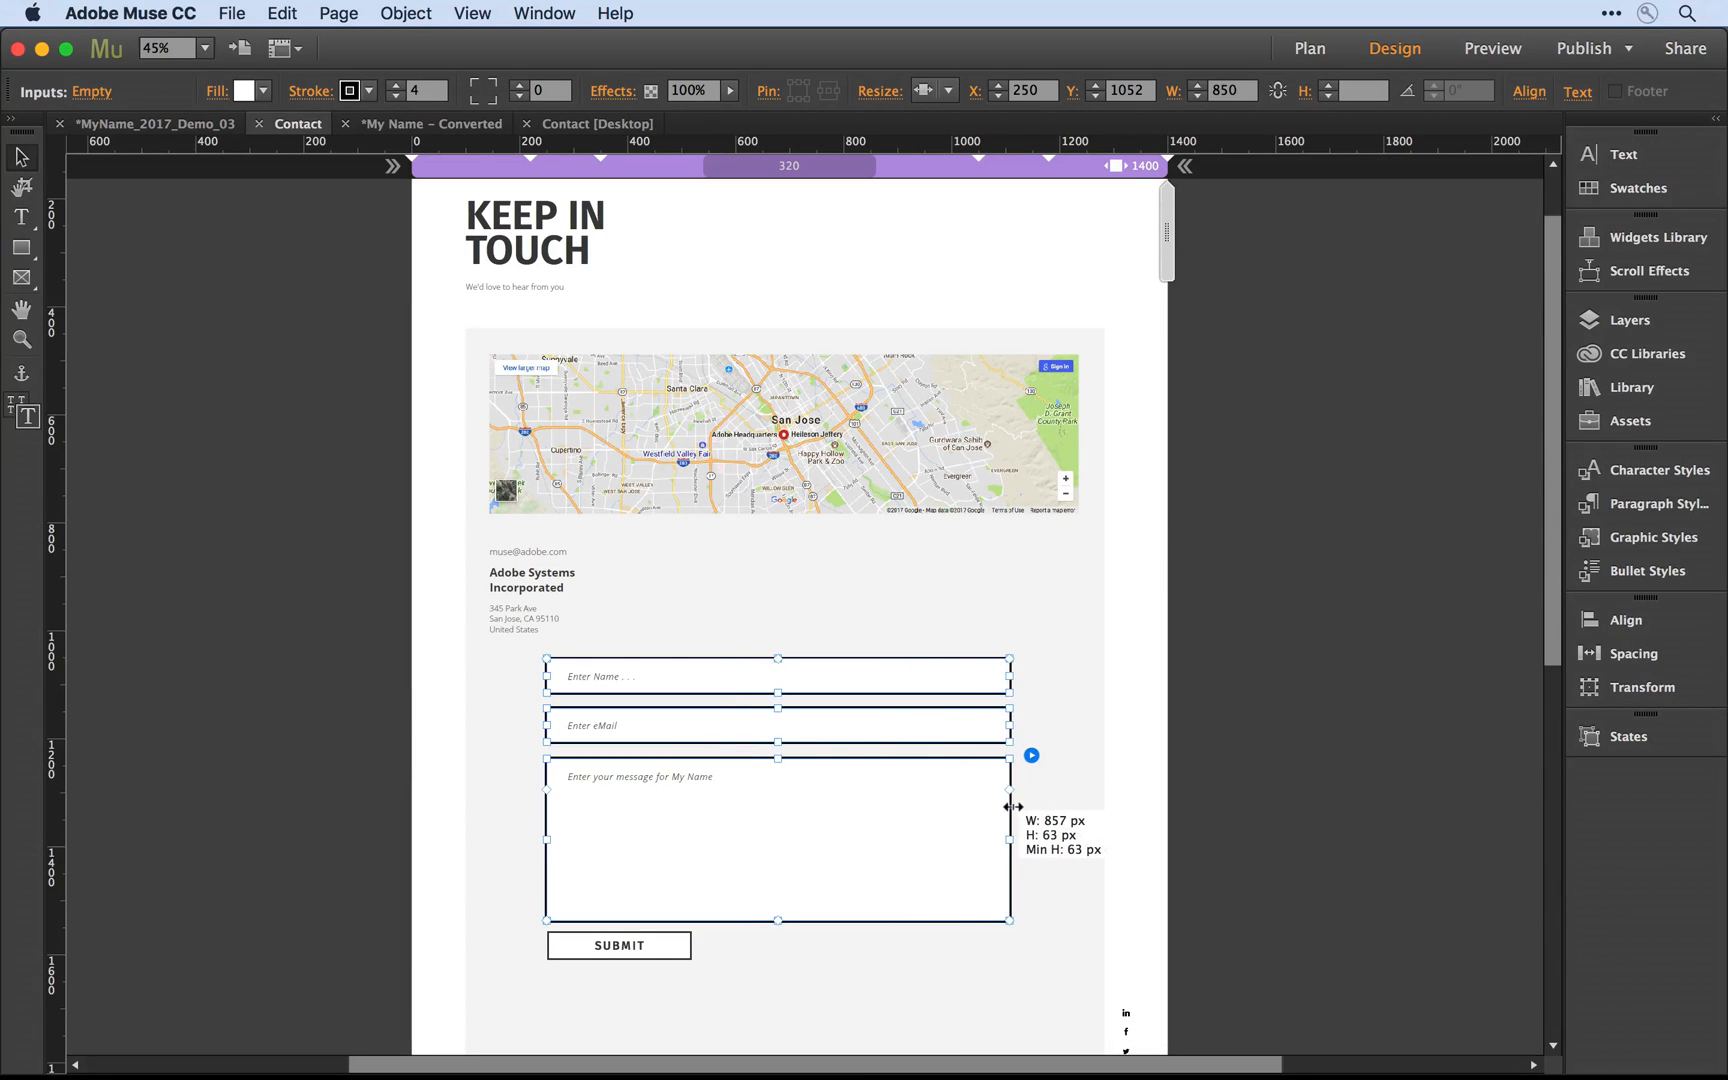
left_click_drag(1010, 806, 1036, 810)
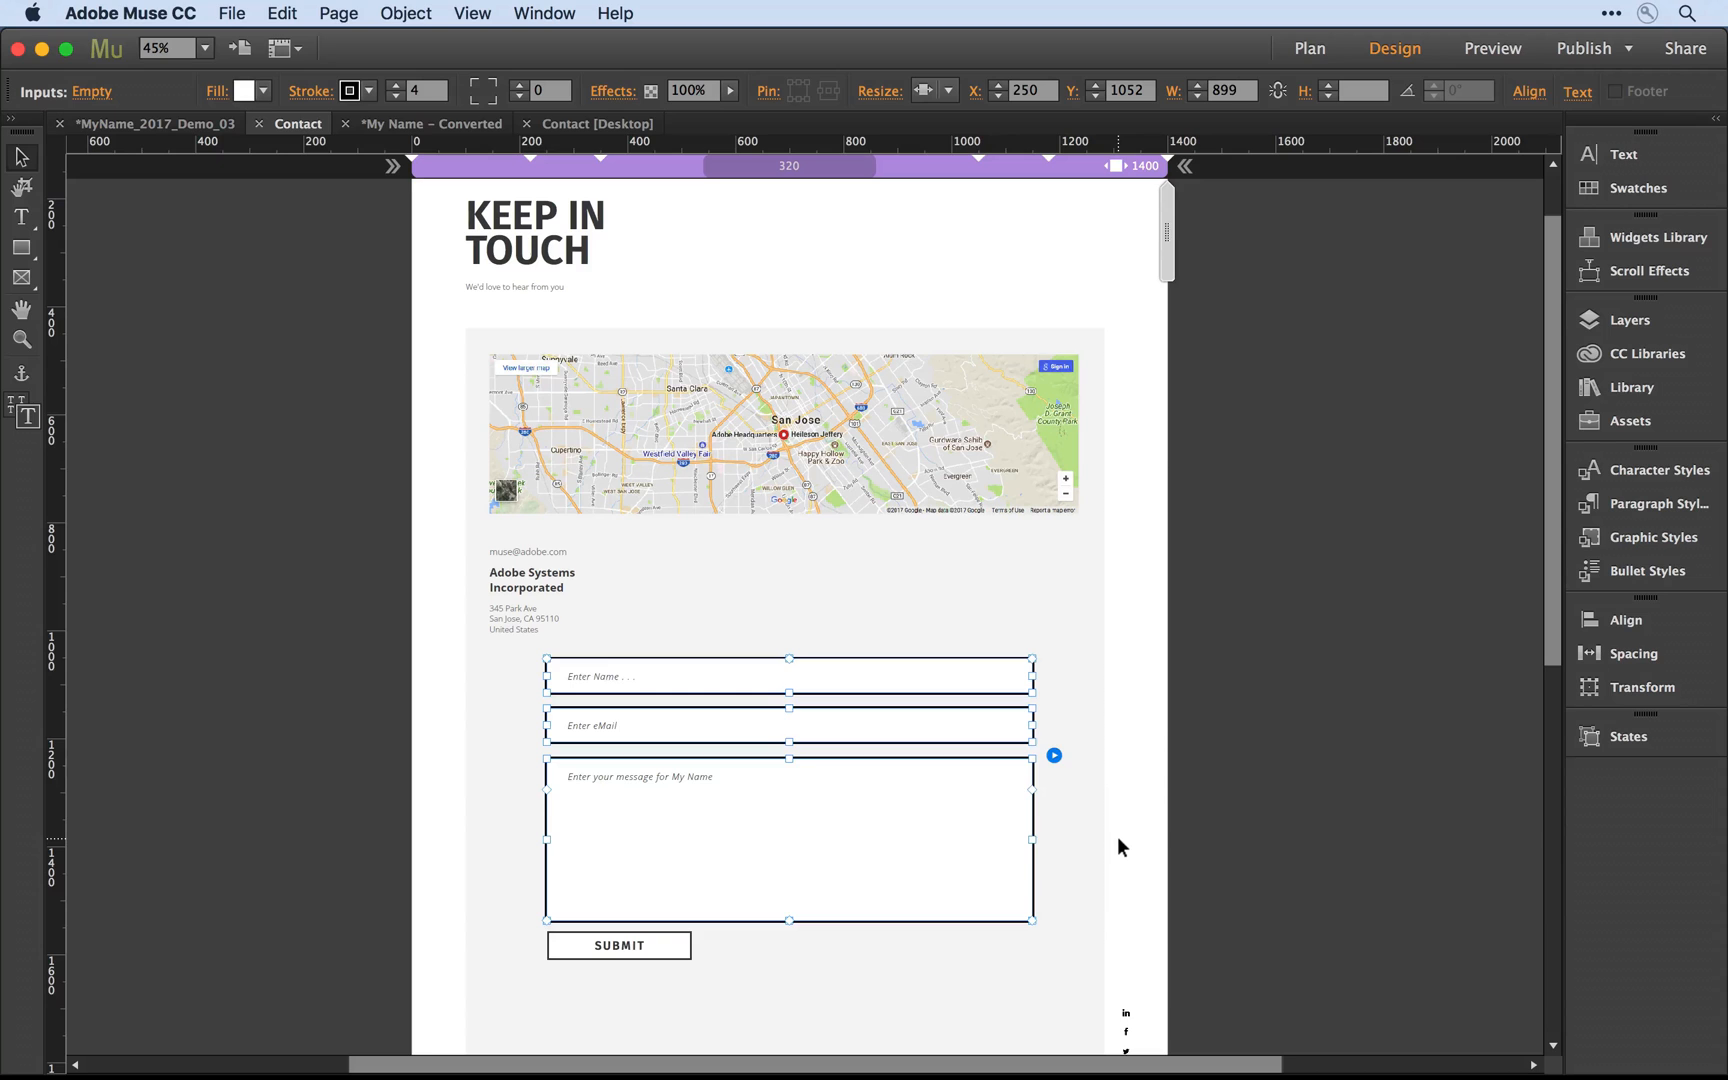
mouse_move(1168, 262)
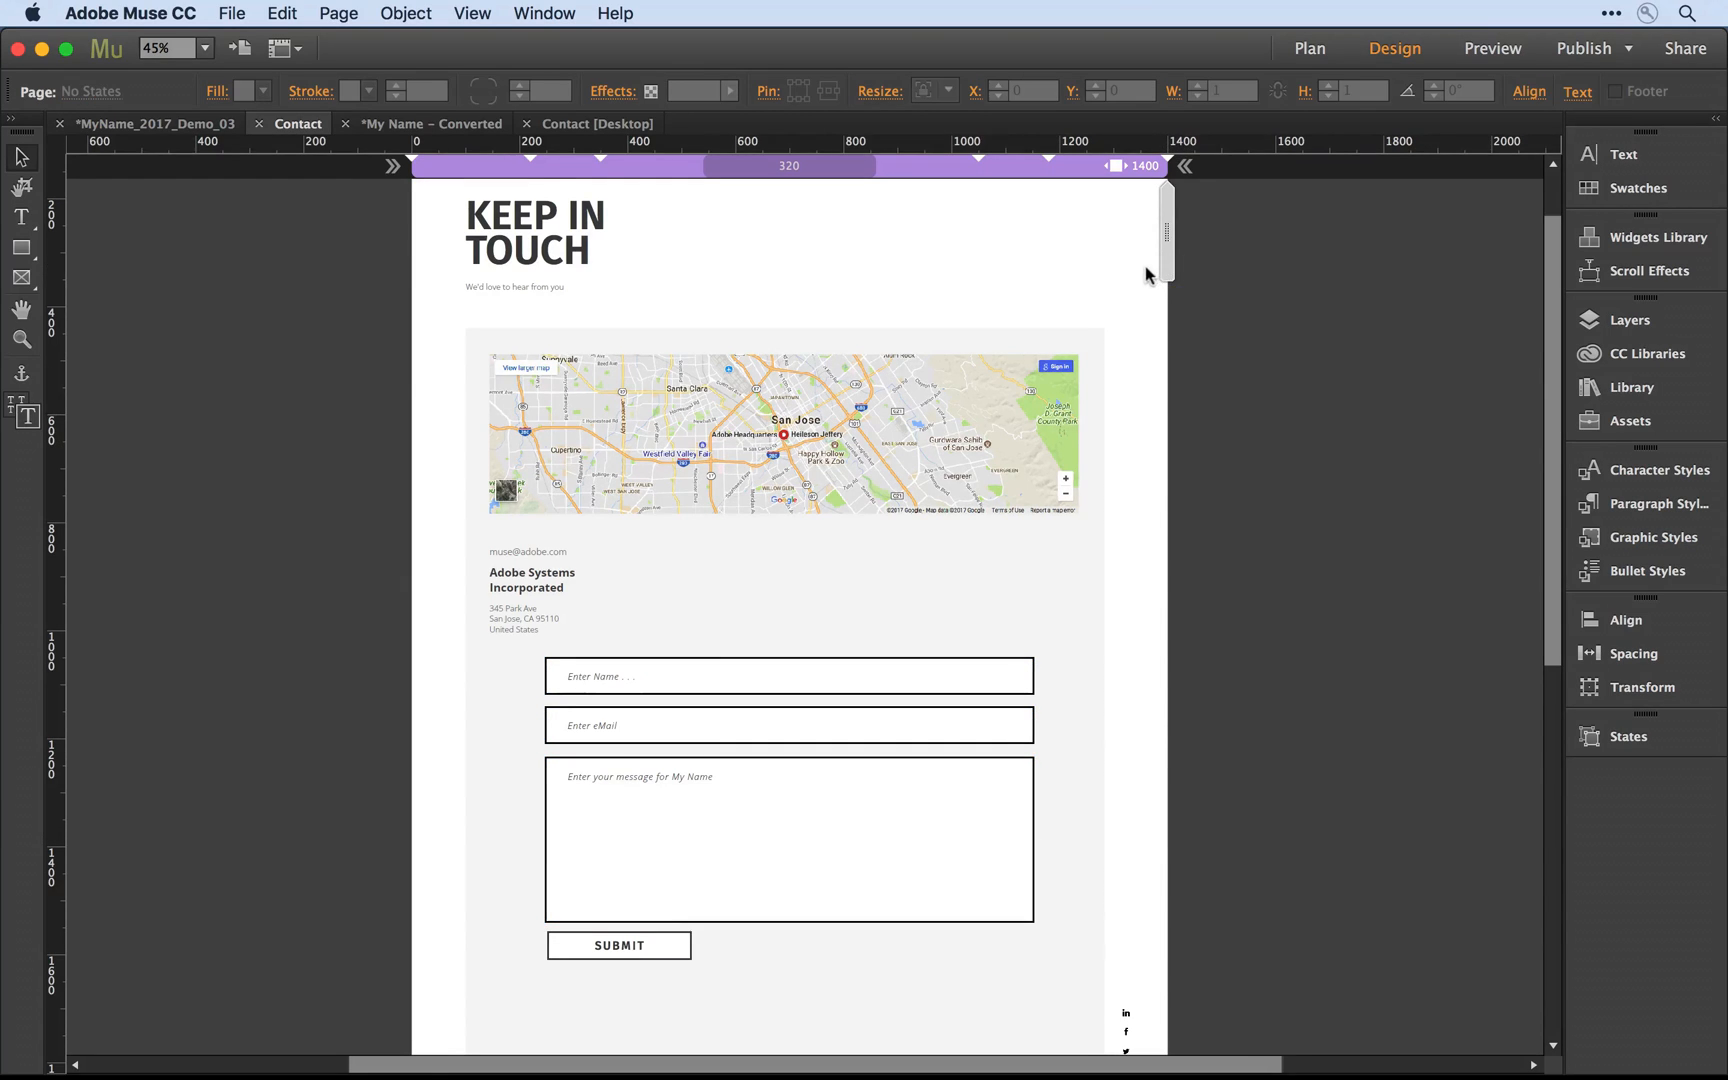
- Scrub the breakpoint width from 1400 to 1244 px and then to about 1150 px
left_click_drag(1168, 232, 1122, 232)
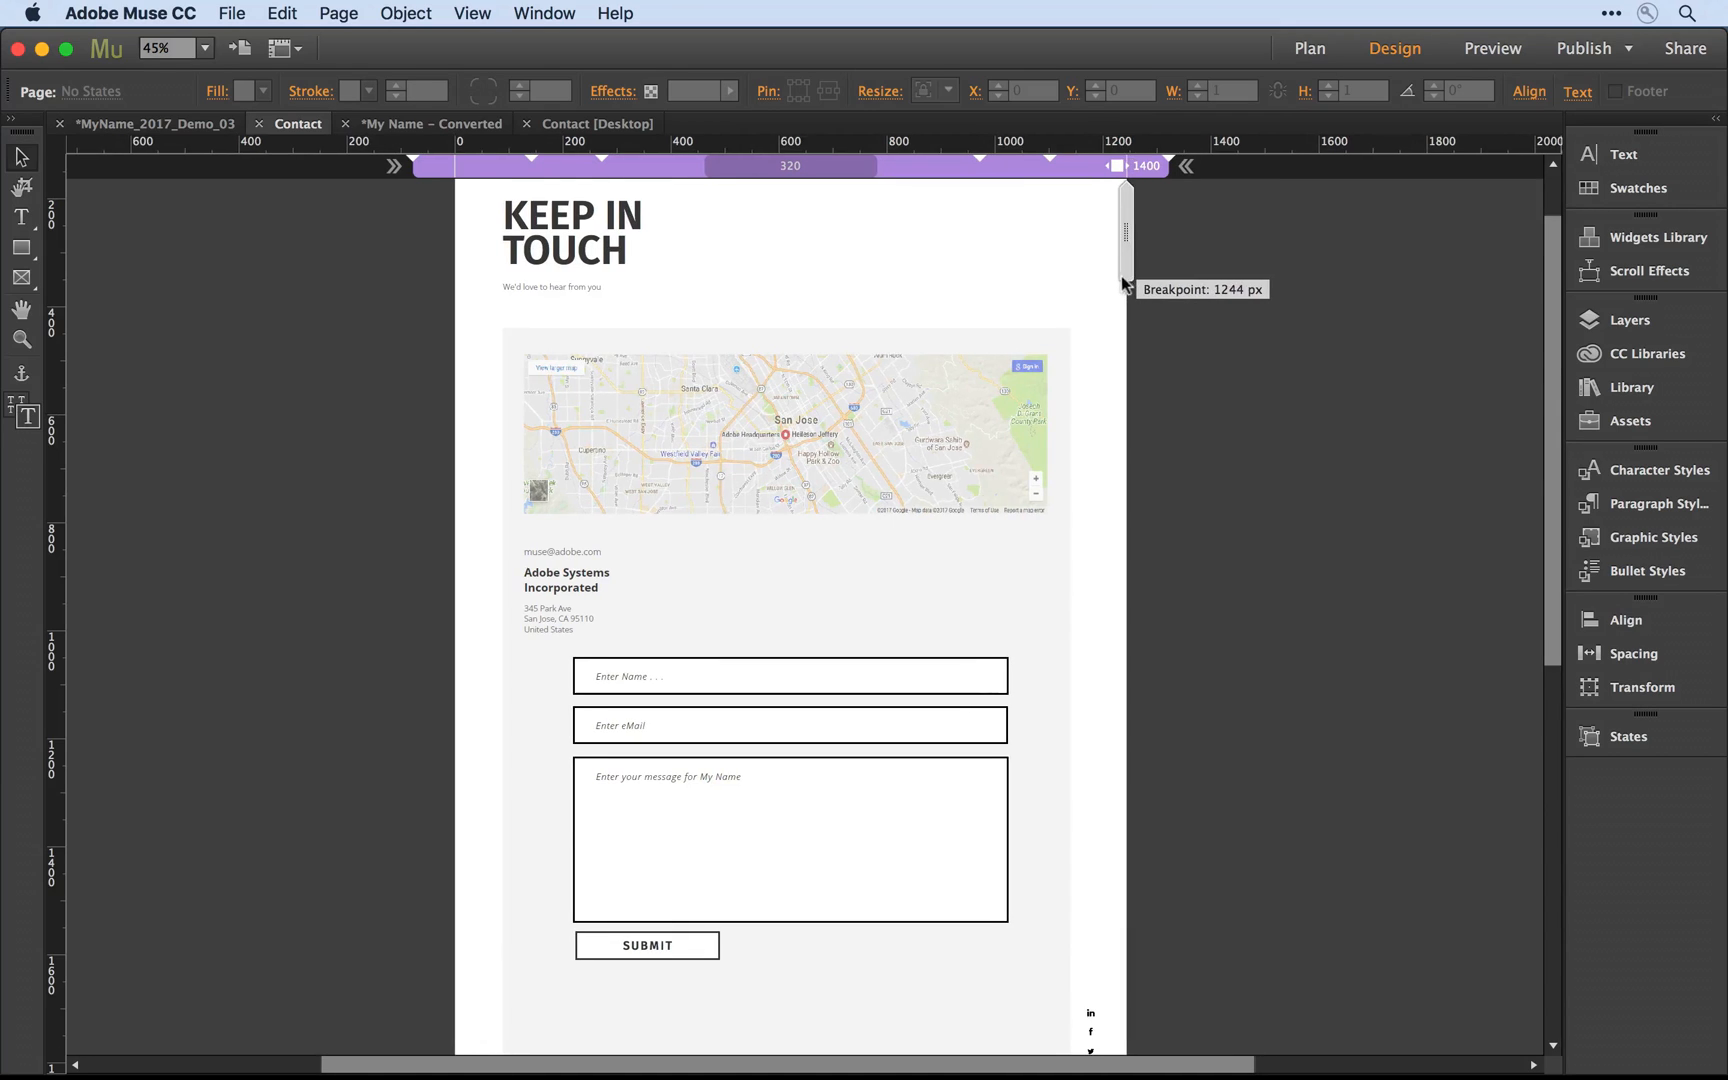
left_click_drag(1124, 232, 1102, 232)
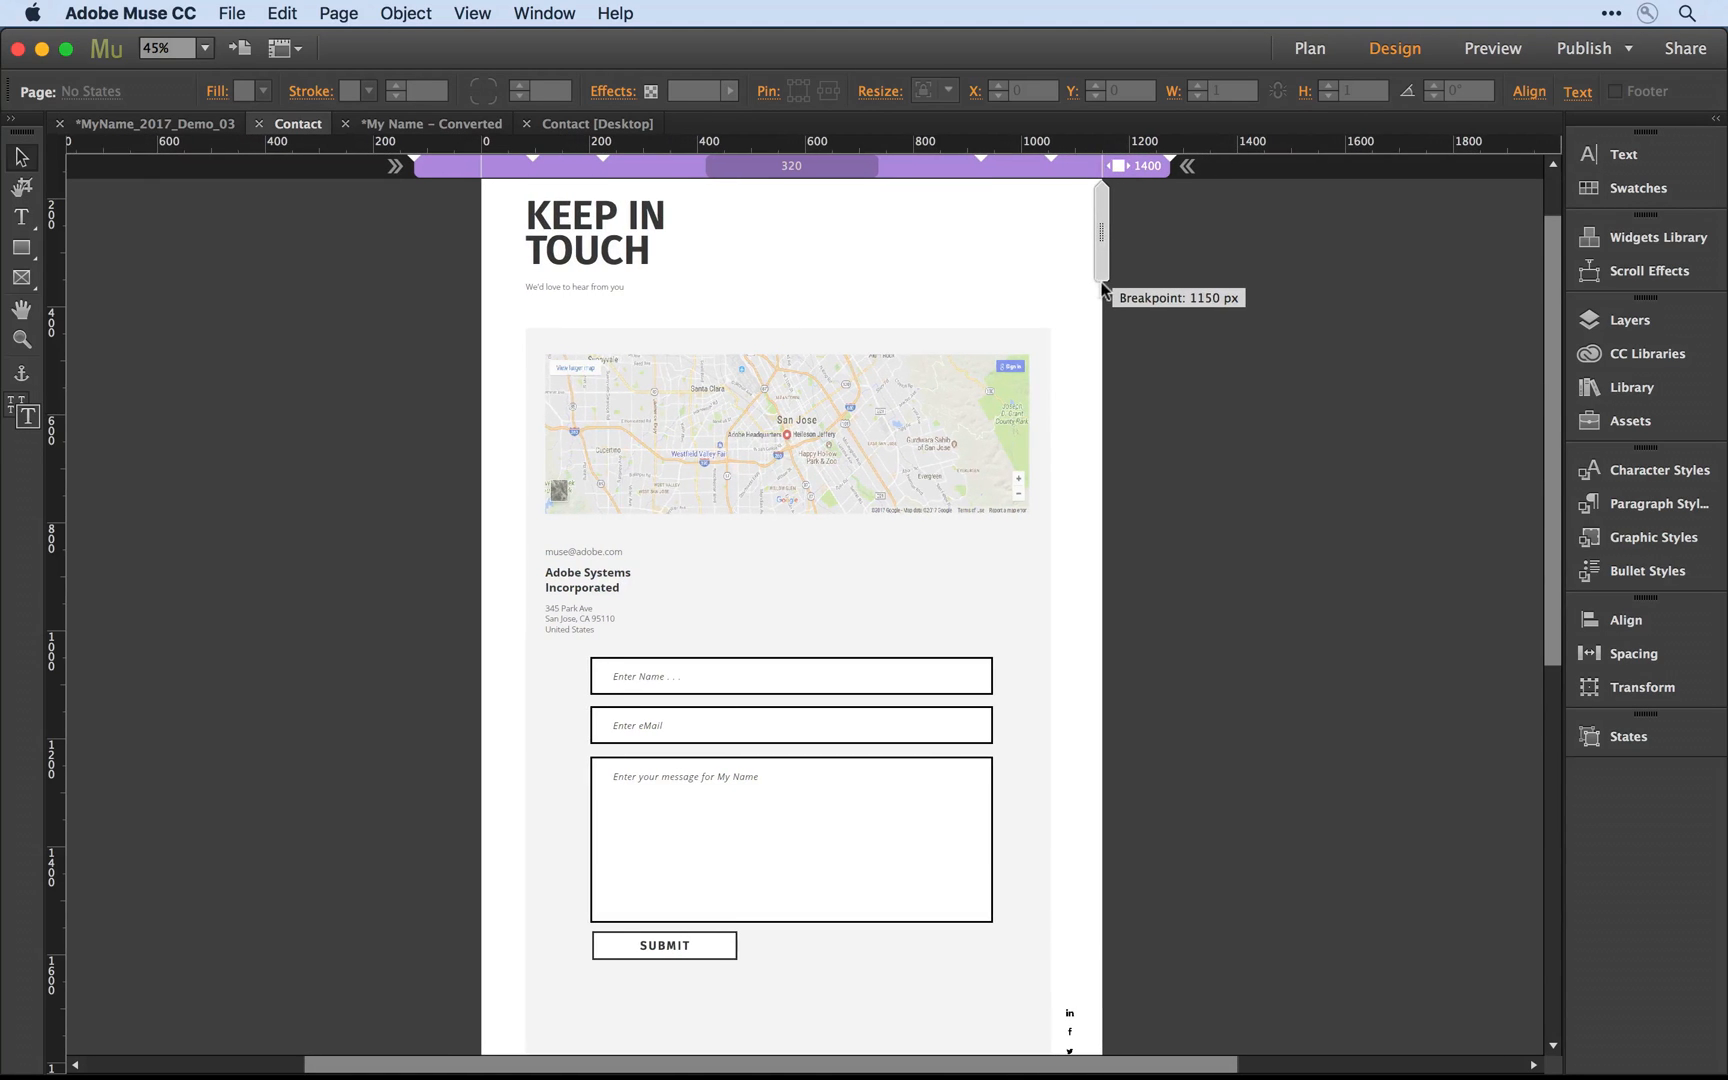